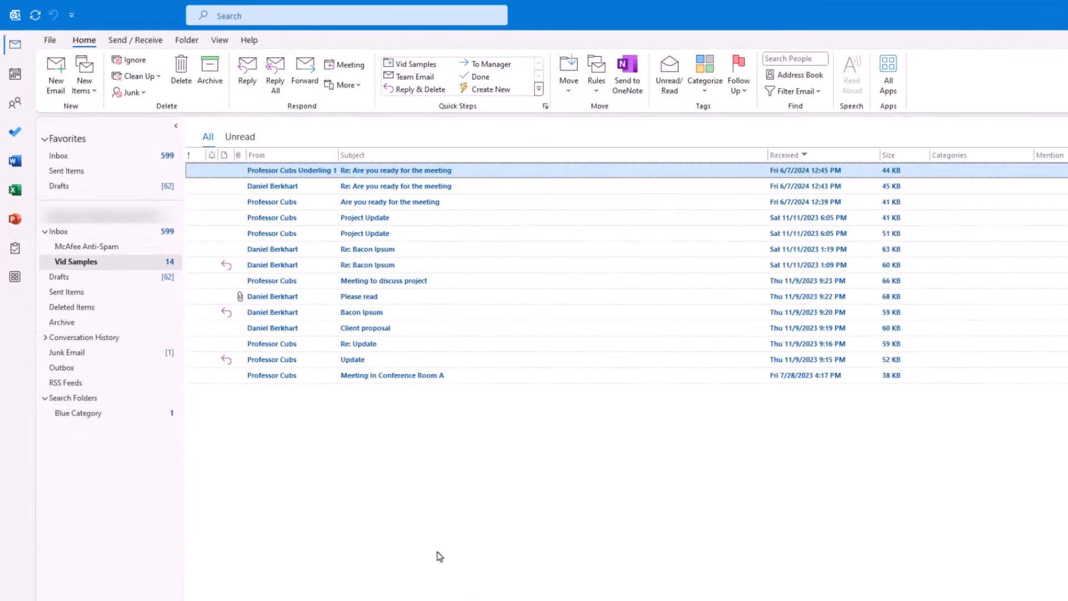
Step: Switch from Mail to Calendar with Ctrl+2 and back to the mail list with Ctrl+1
key(ctrl+1)
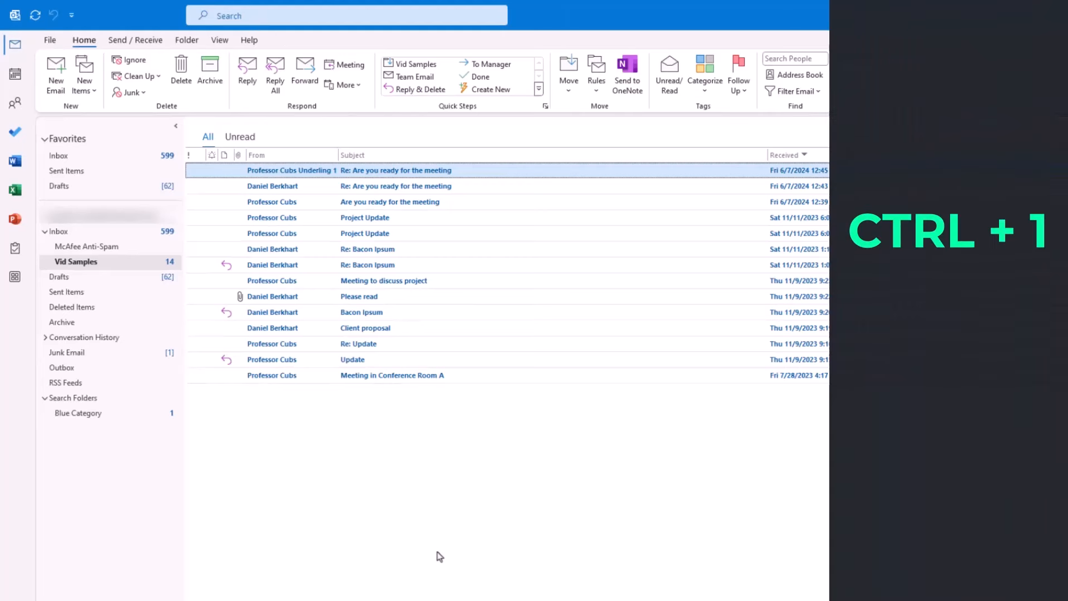
key(ctrl+2)
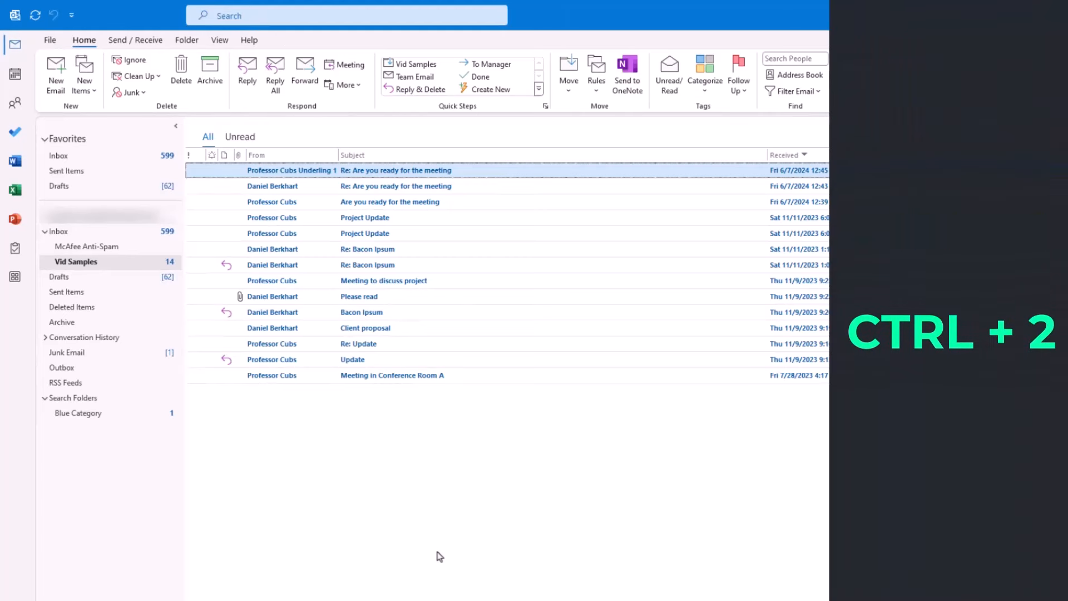
key(ctrl+2)
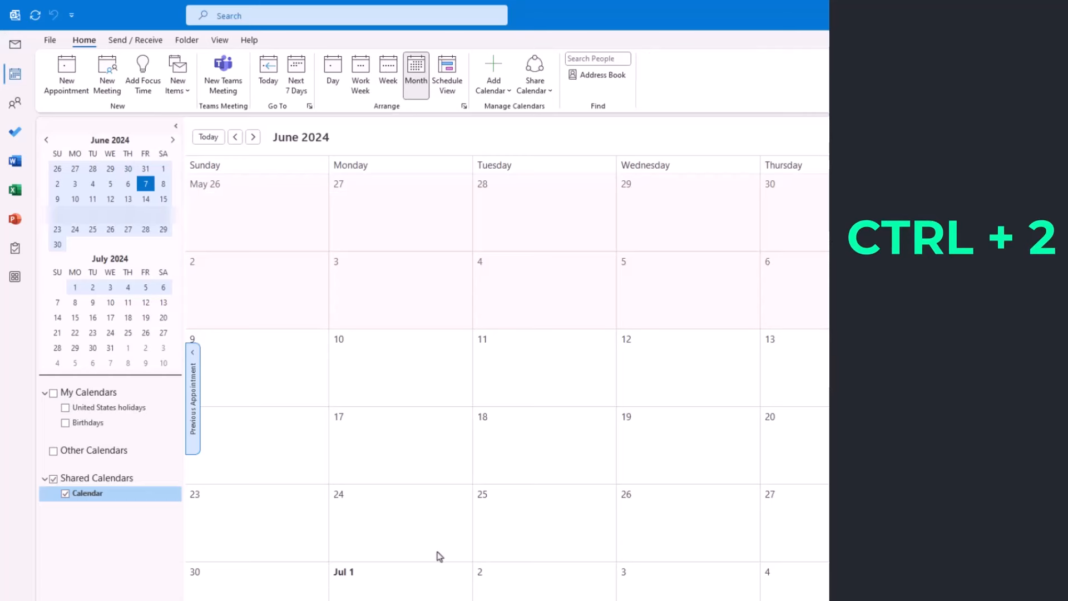
key(ctrl+1)
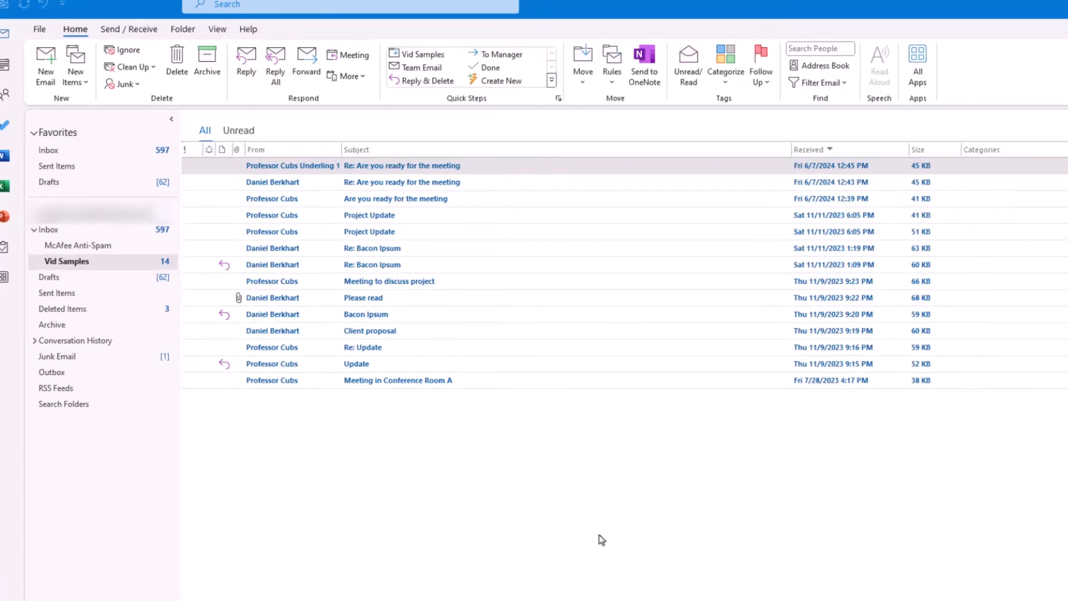
mouse_move(625, 543)
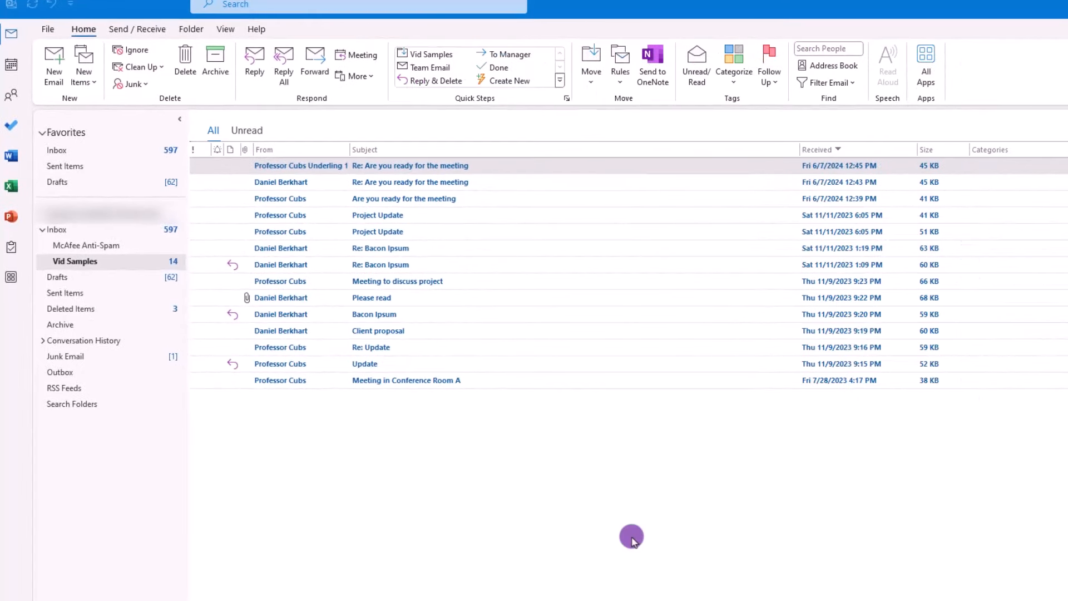
mouse_move(732, 148)
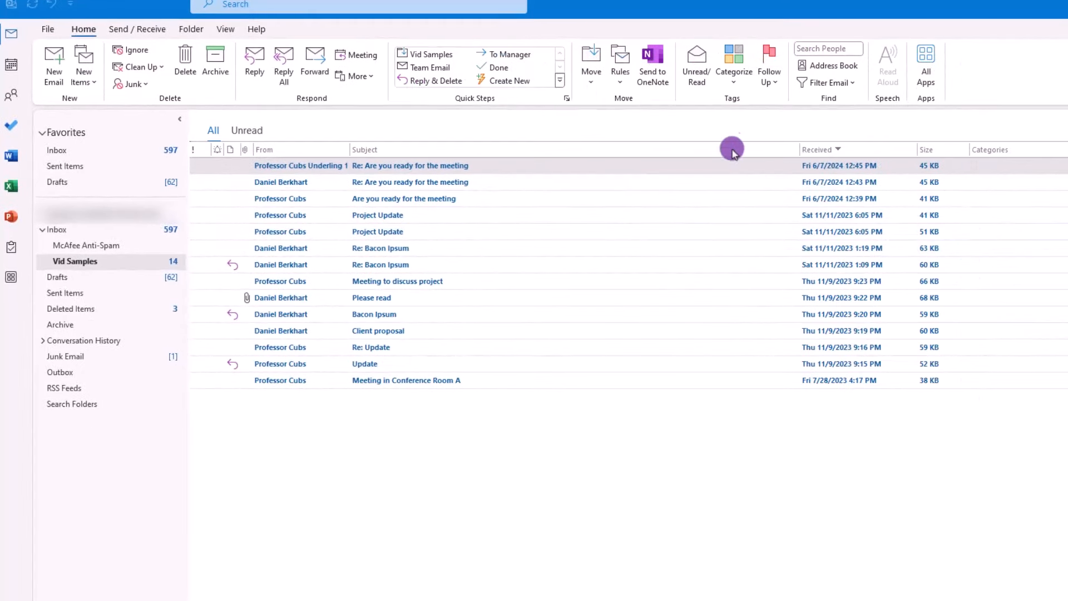
Step: In All Categories, rename the red category to Critical and assign it a shortcut key
click(733, 61)
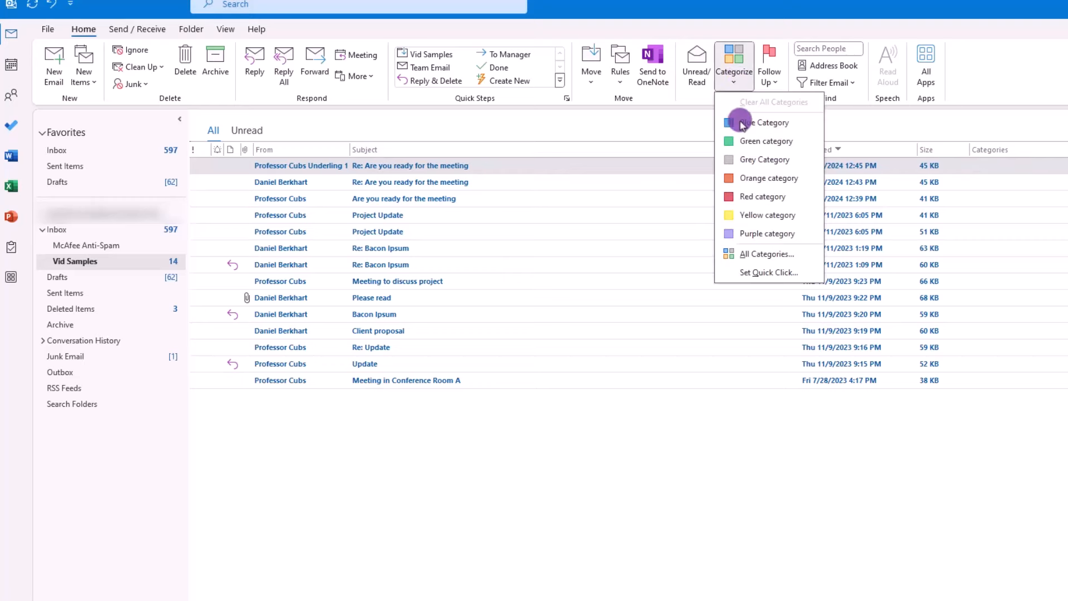
click(768, 254)
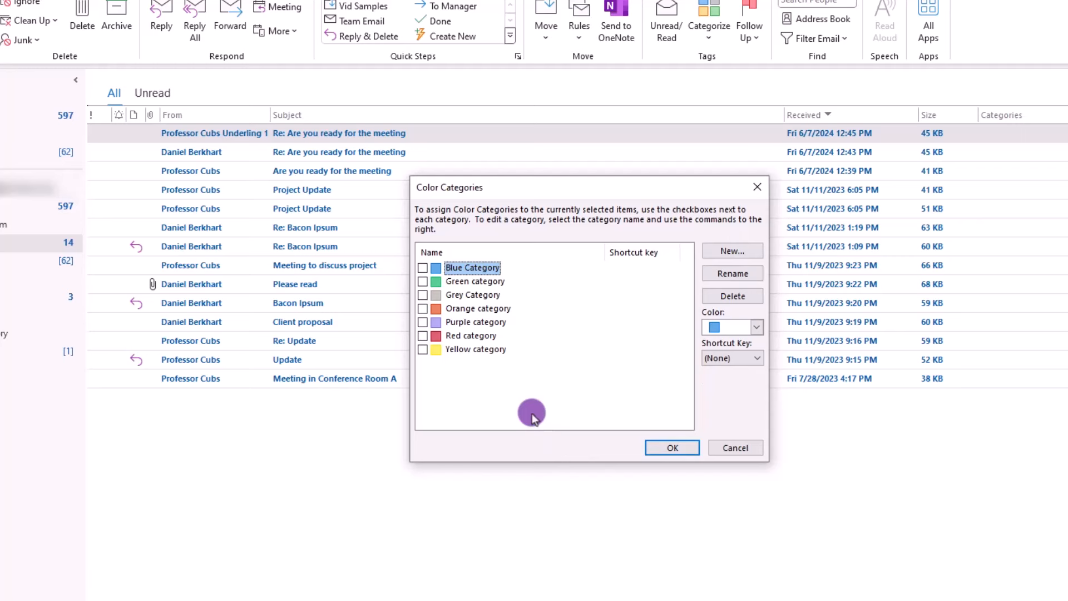
mouse_move(514, 405)
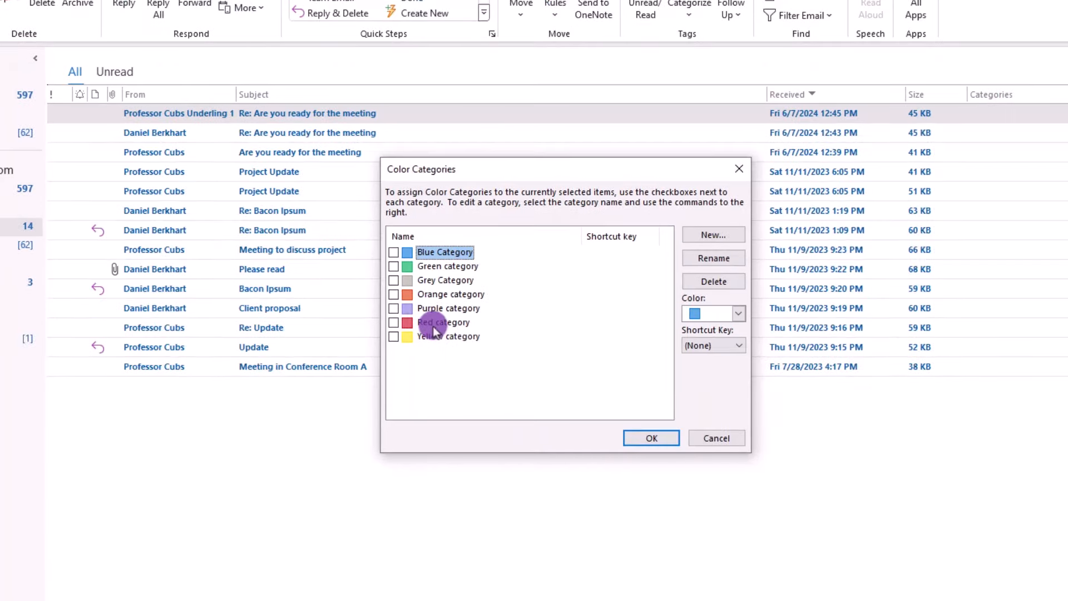
click(444, 322)
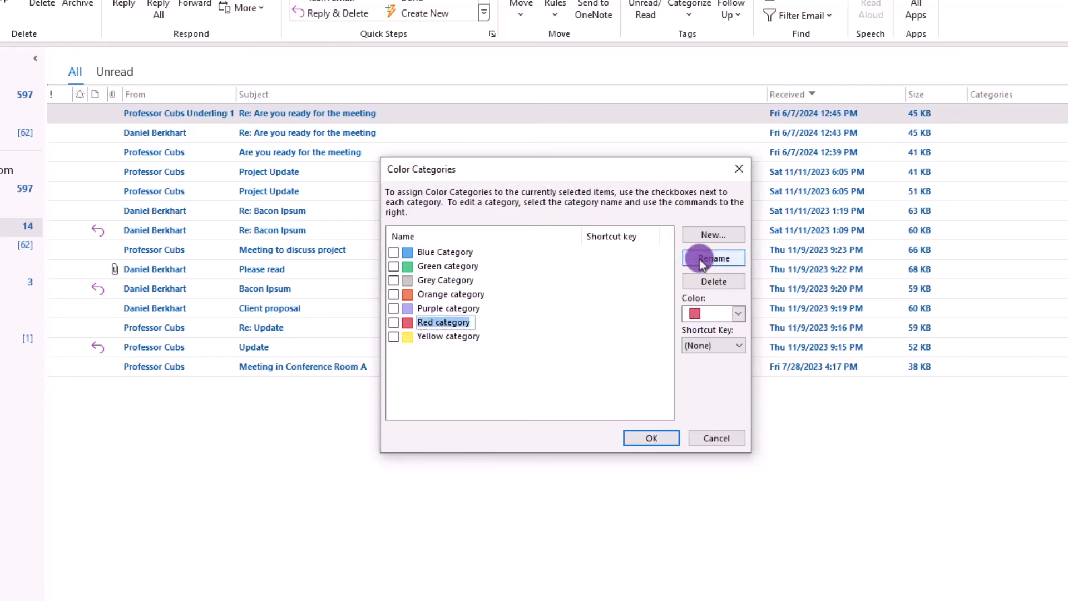
text(Critic)
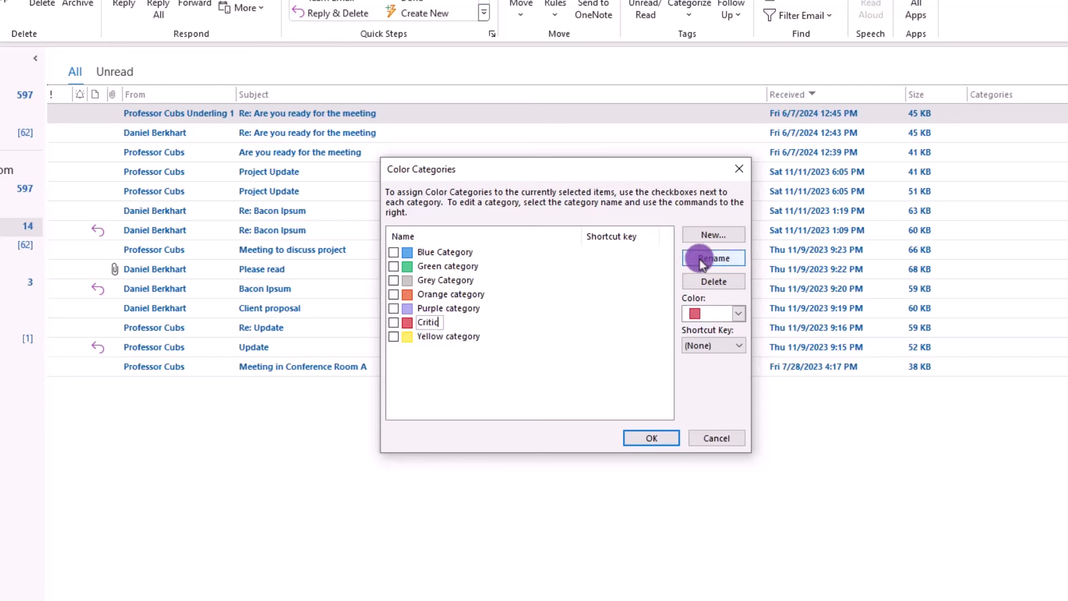
click(739, 344)
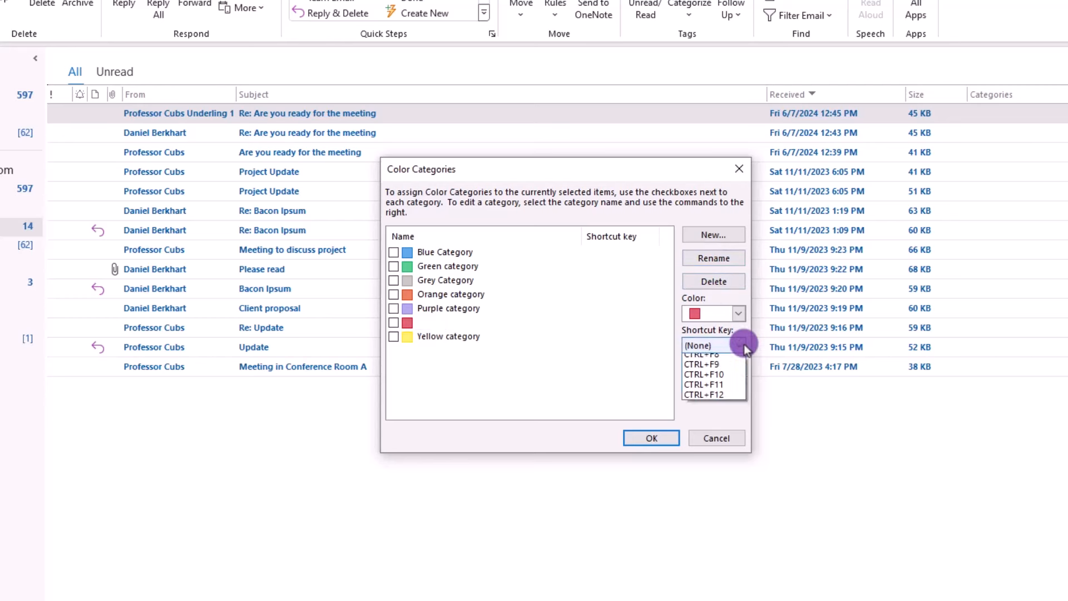
click(738, 345)
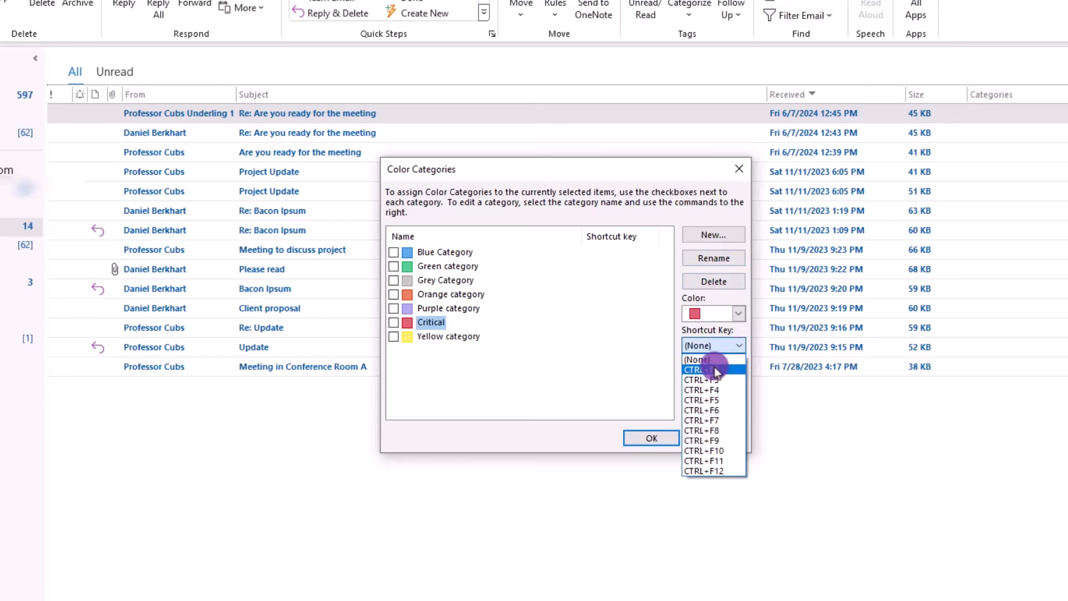
click(699, 359)
text(Co)
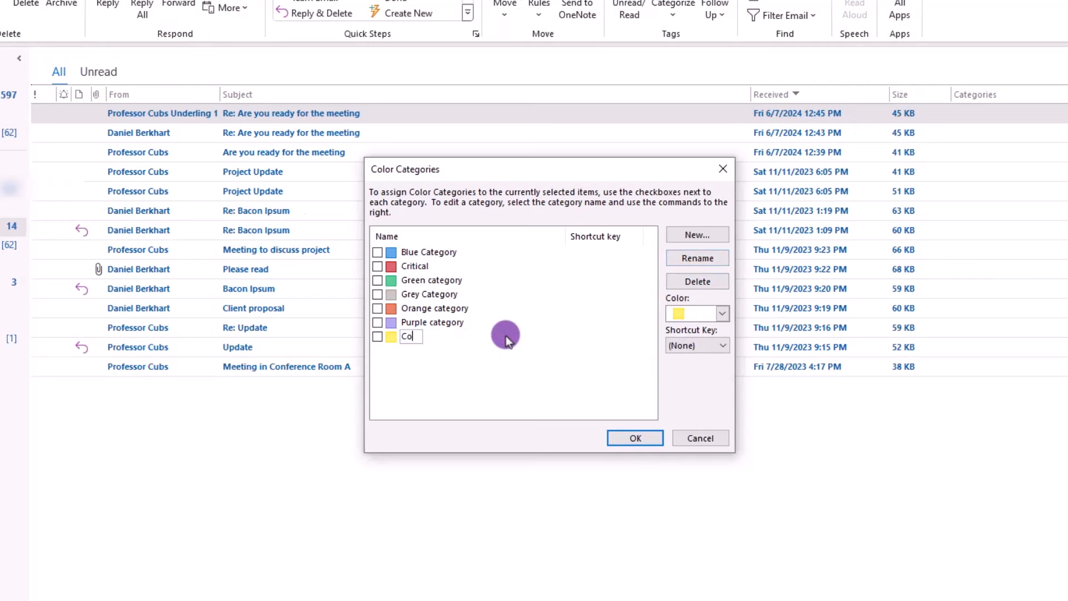
Step: Rename the yellow category to Collab and the green category to FYI
text(lab)
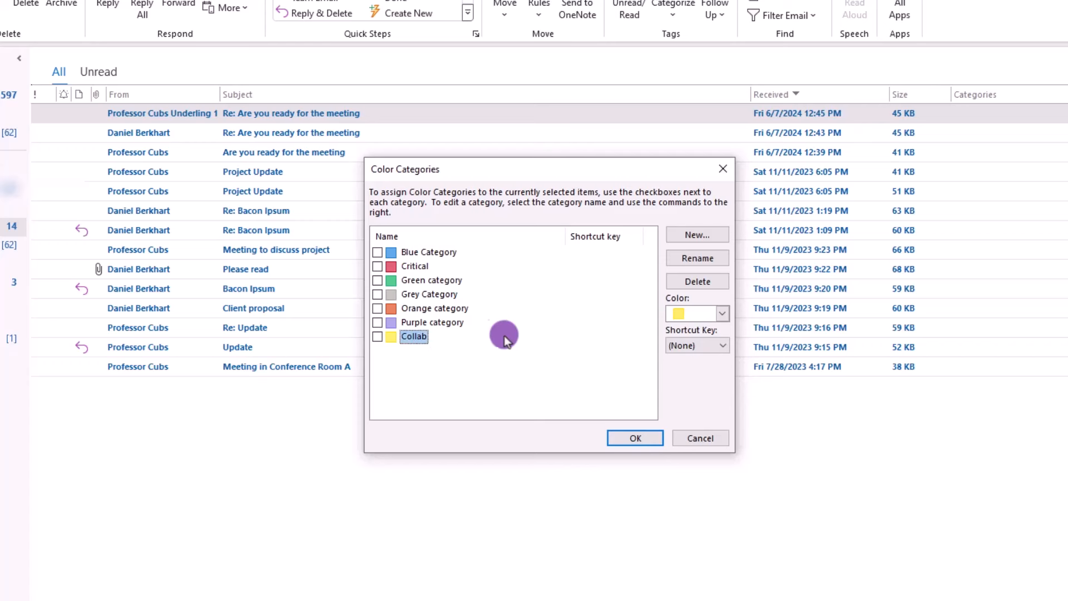
click(419, 280)
text(F)
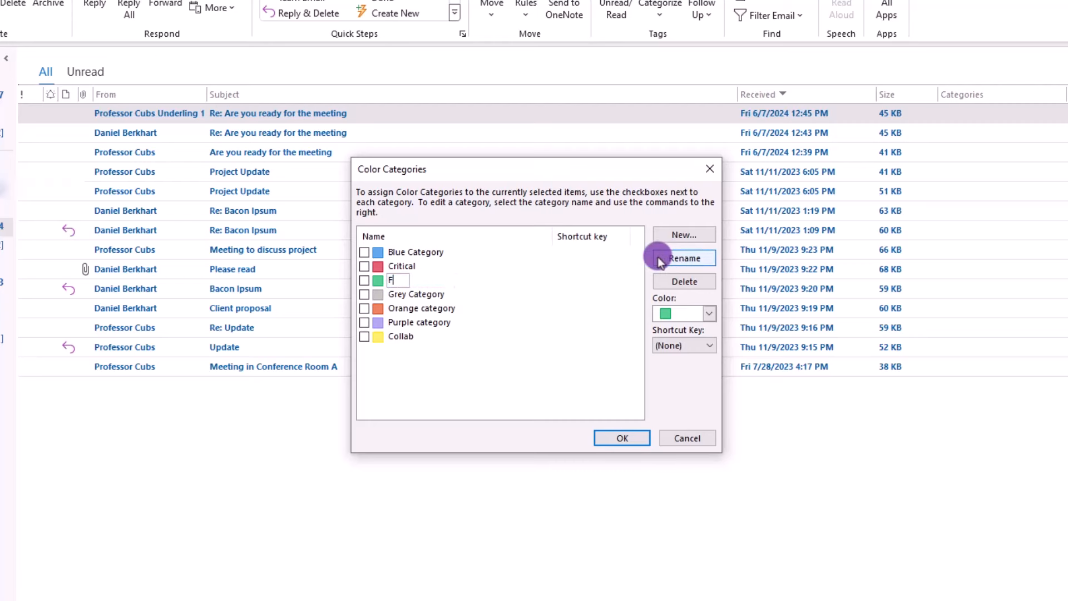
text(YI)
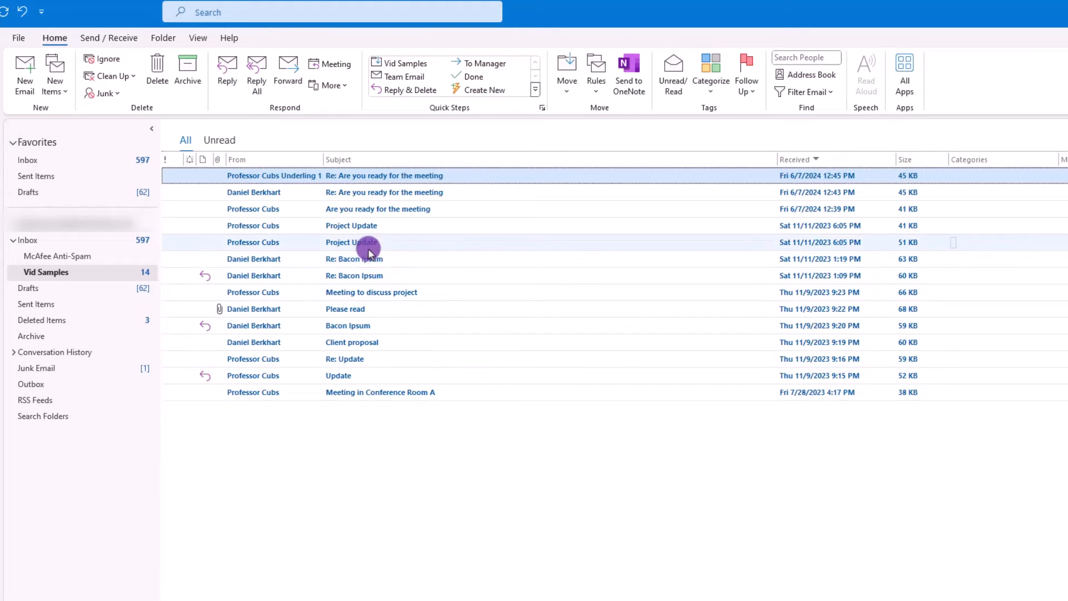
mouse_move(368, 244)
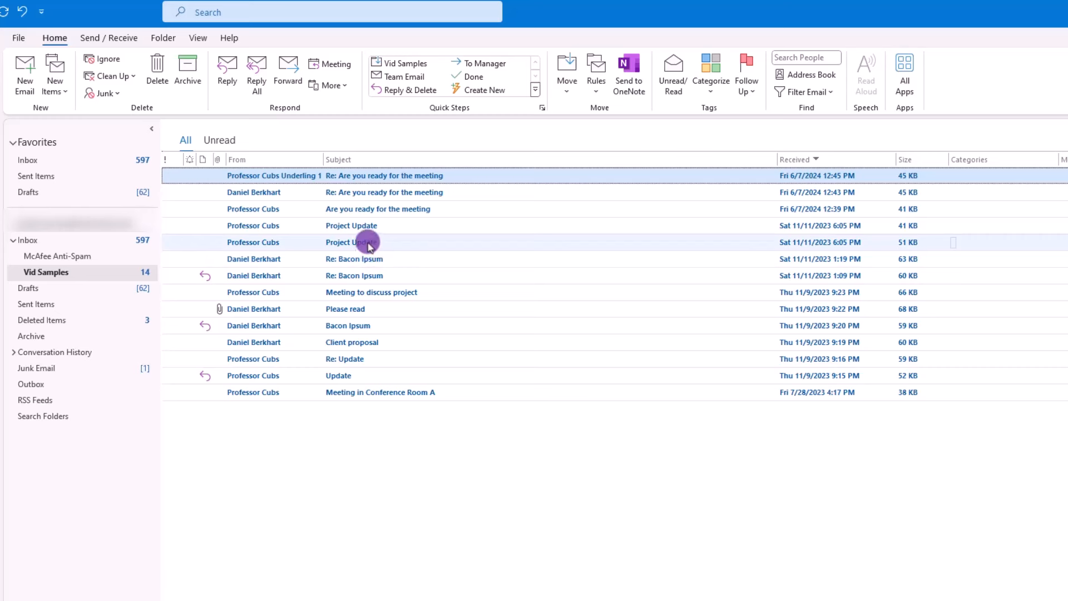
Step: Categorize the Project Update message as Critical from its right-click menu
right_click(368, 242)
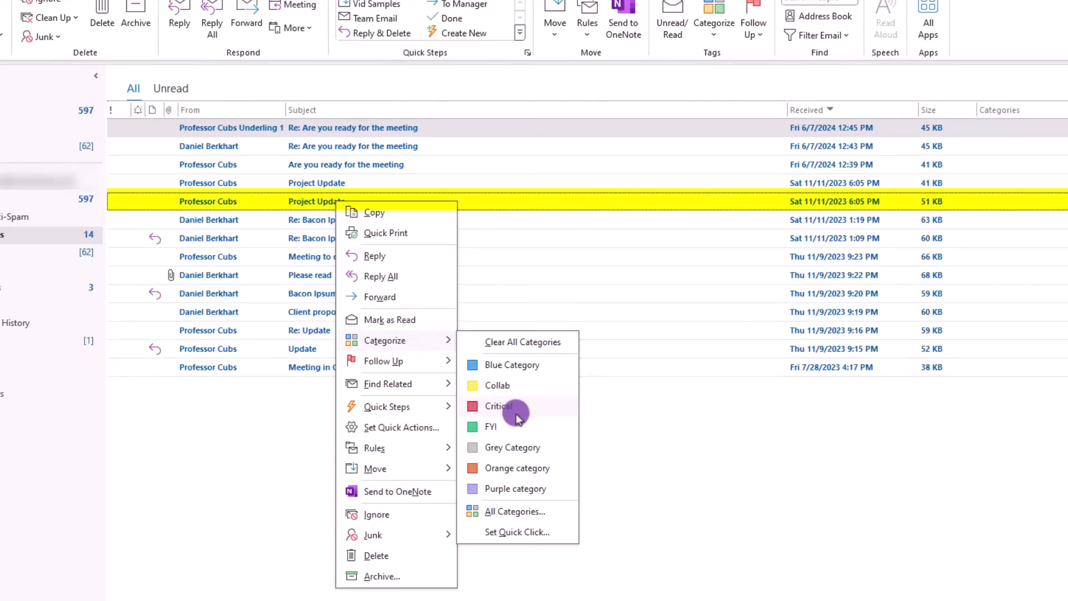
click(498, 406)
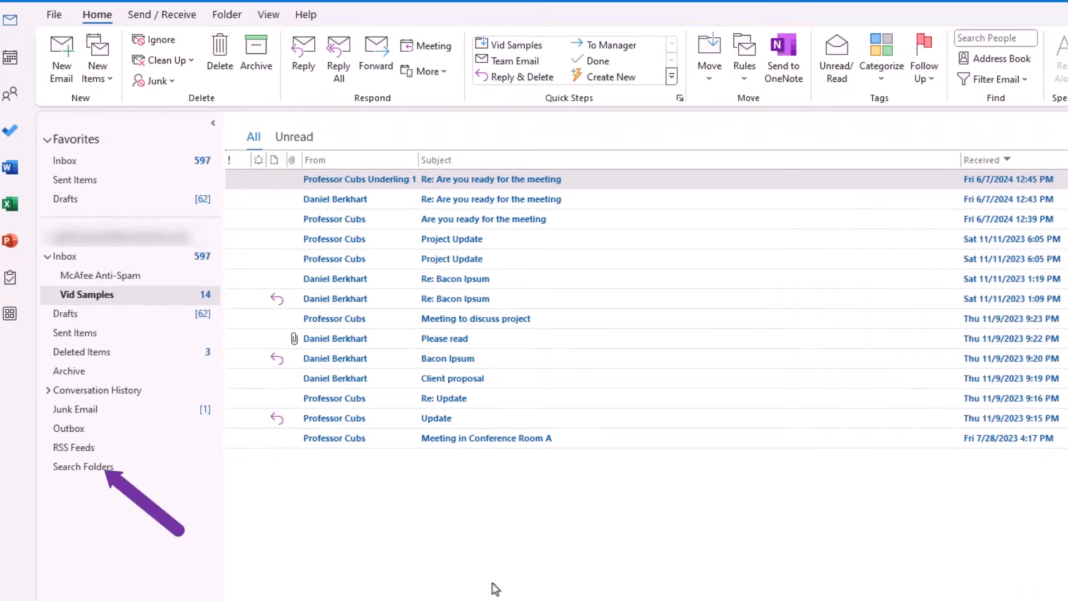
Step: Create a Categorized mail search folder collecting the Critical category and view its two messages
right_click(84, 466)
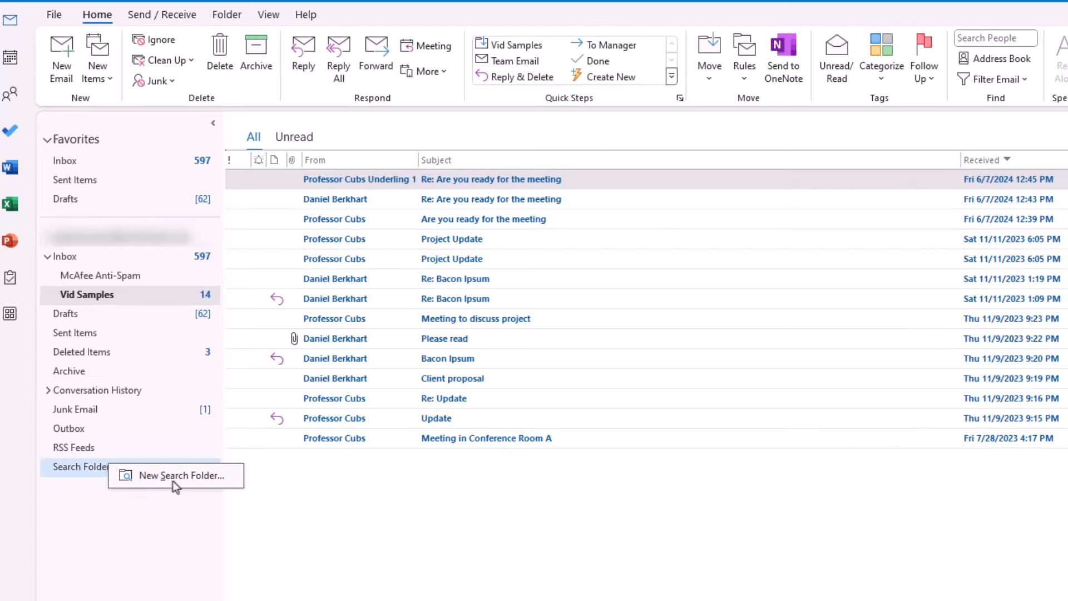
click(181, 475)
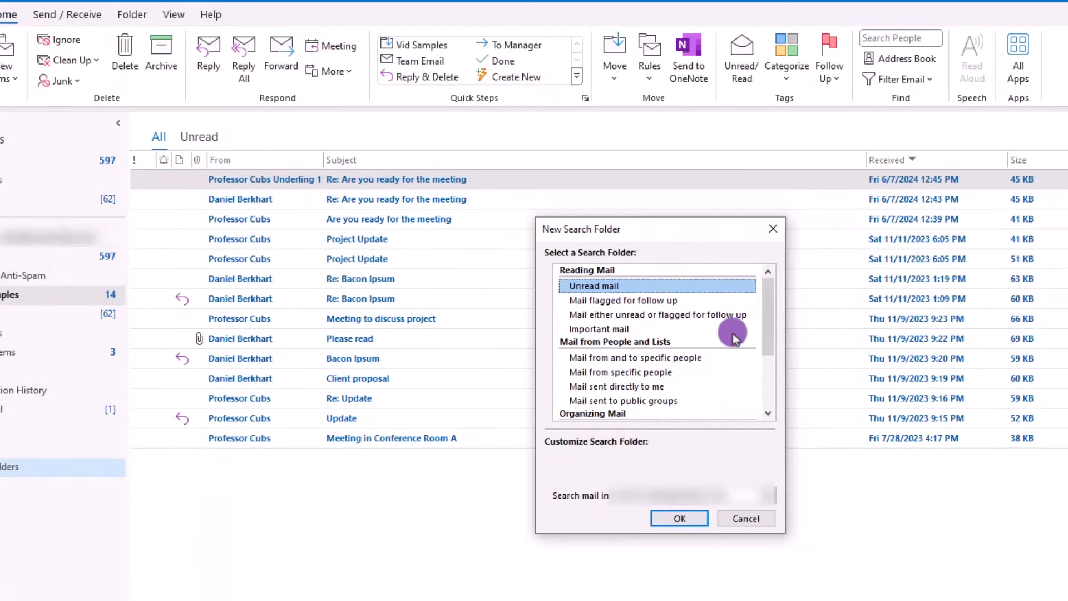
scroll(down, 3)
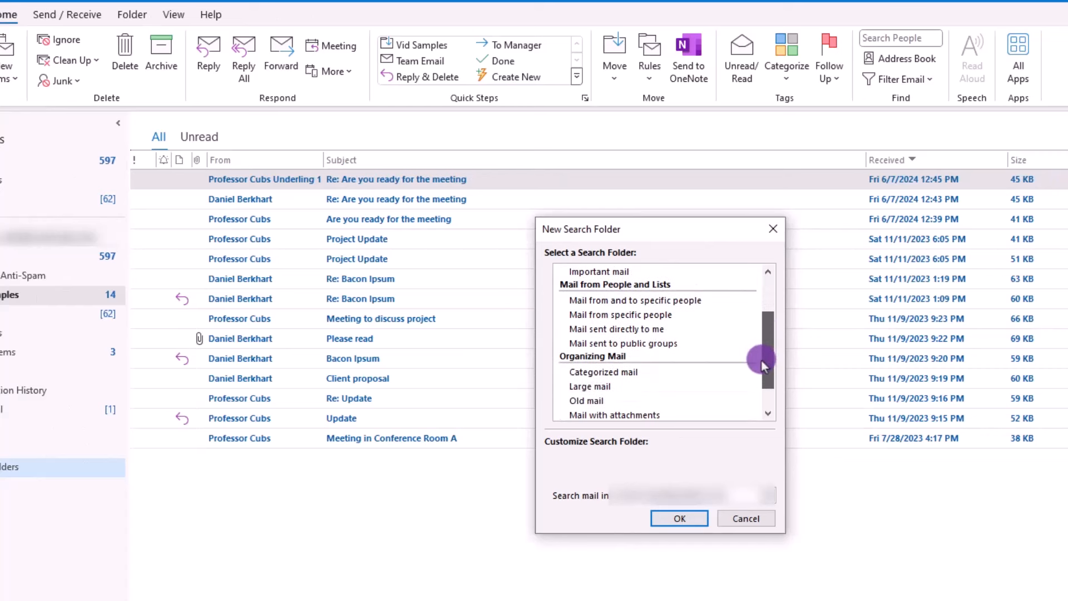
click(602, 371)
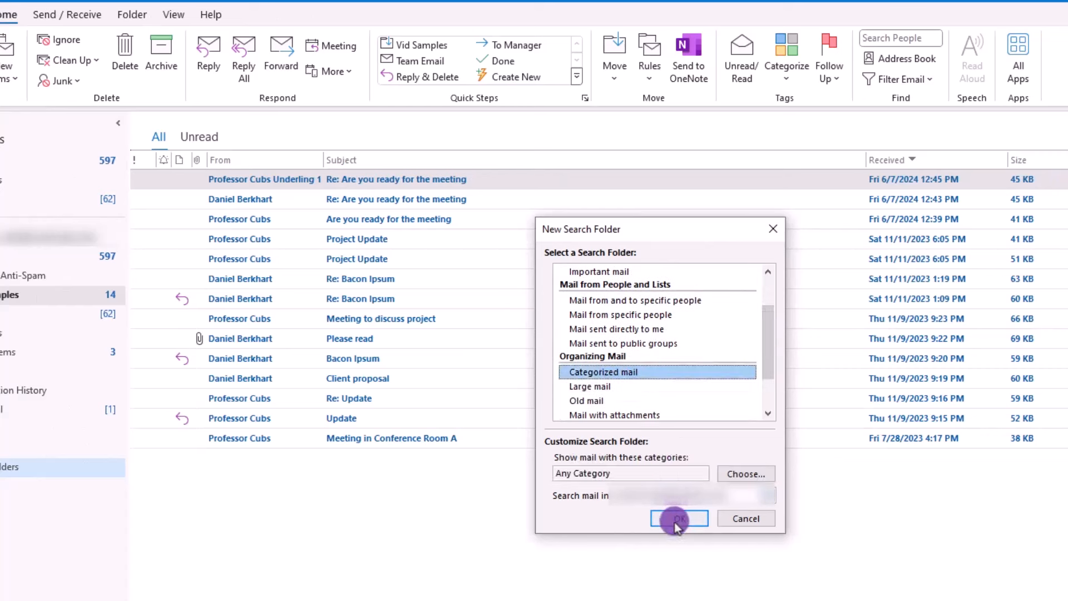
click(745, 473)
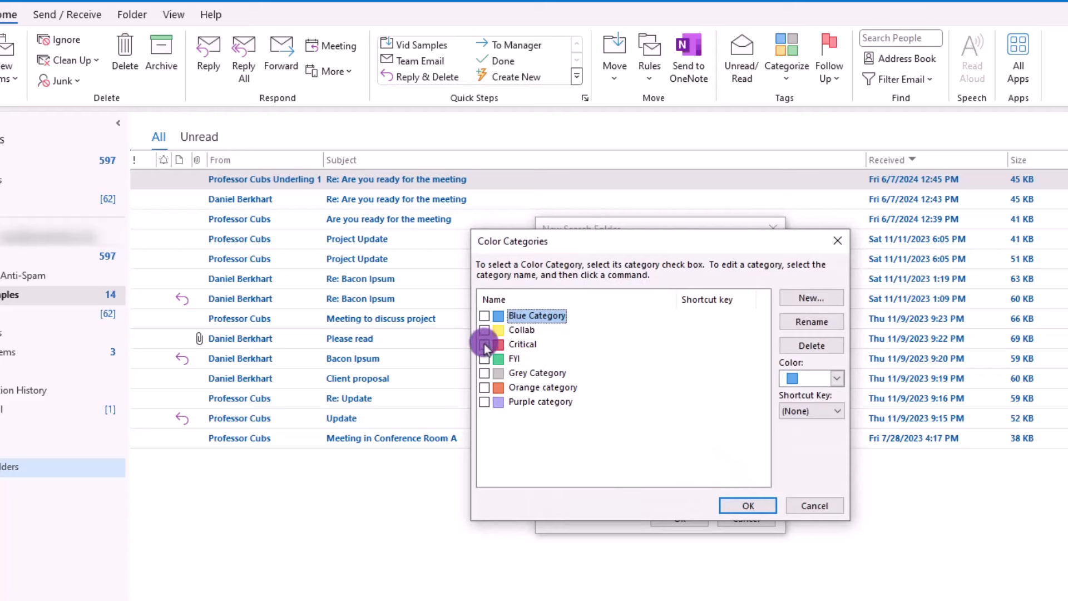
click(484, 343)
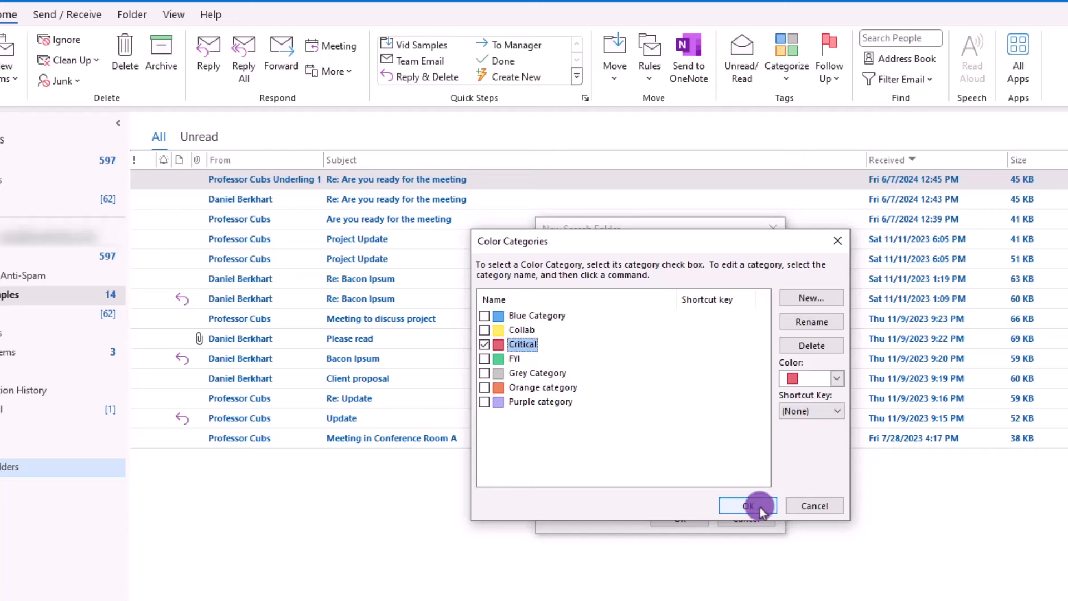
click(757, 505)
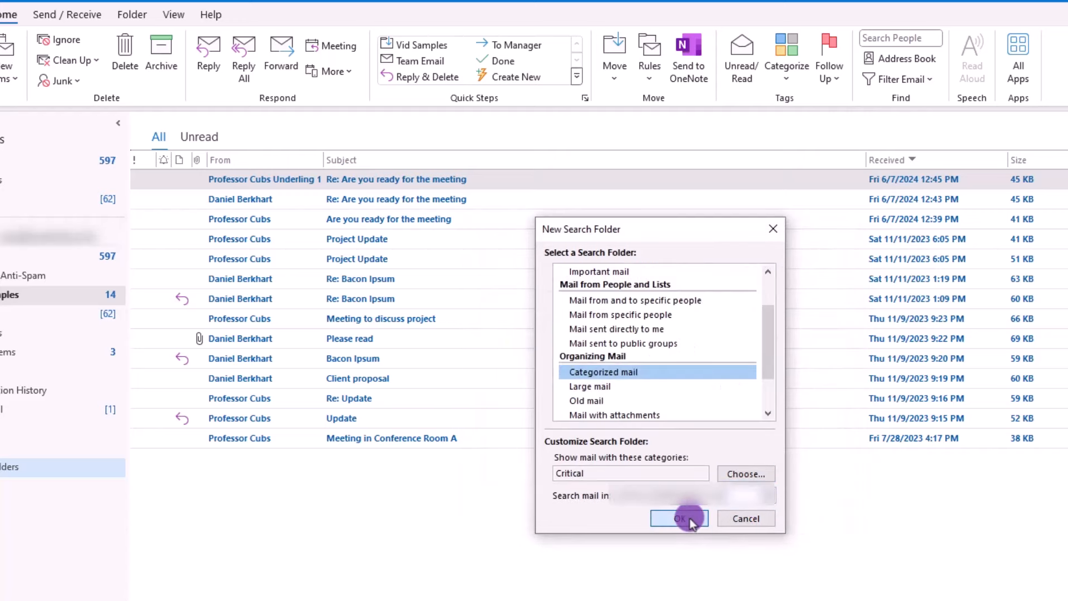
click(679, 518)
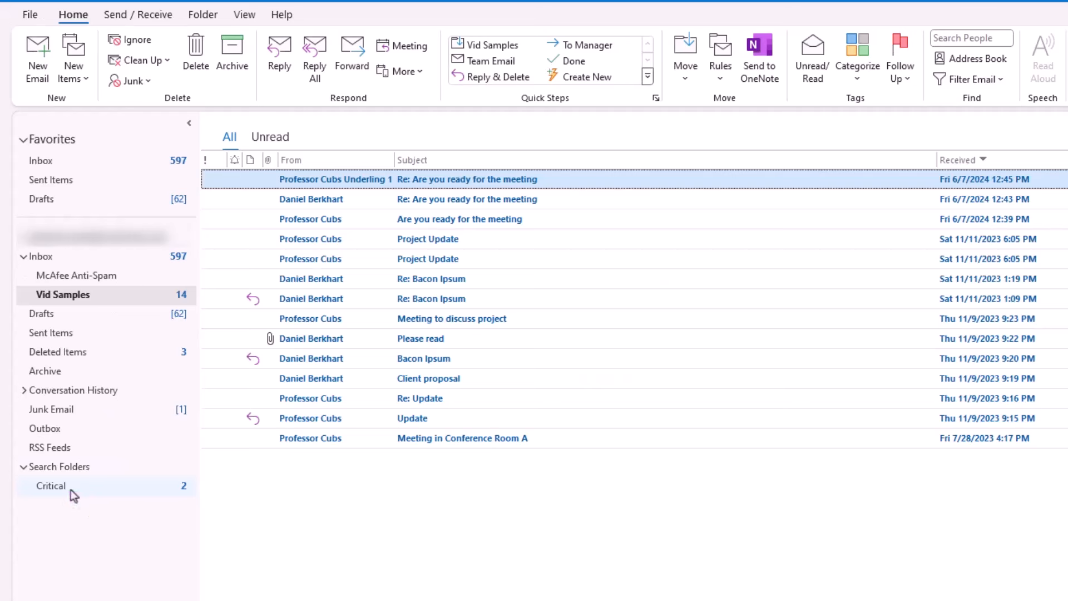
click(50, 486)
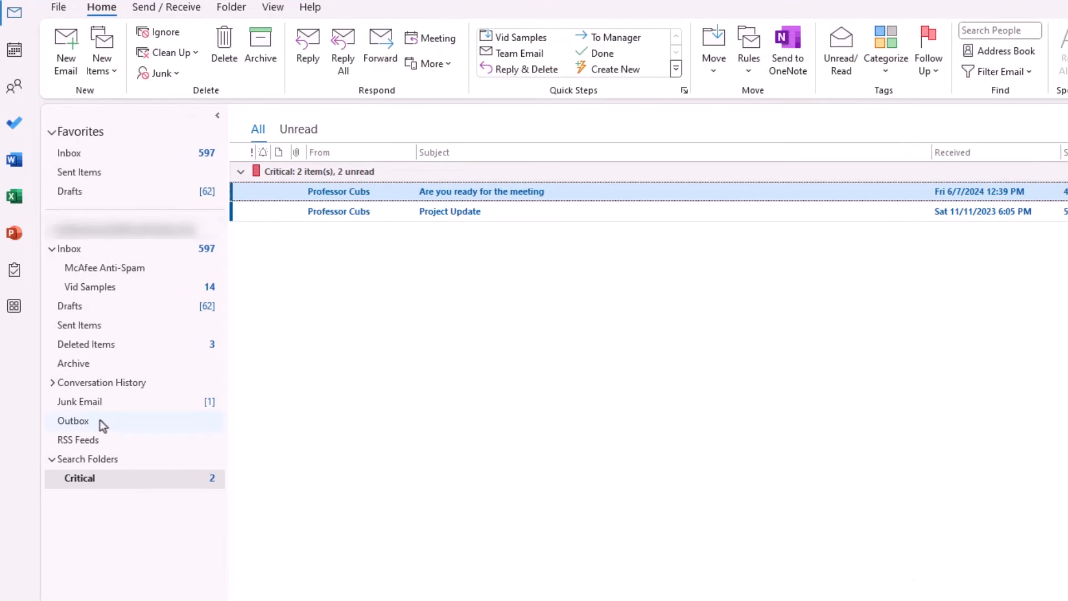
mouse_move(93, 466)
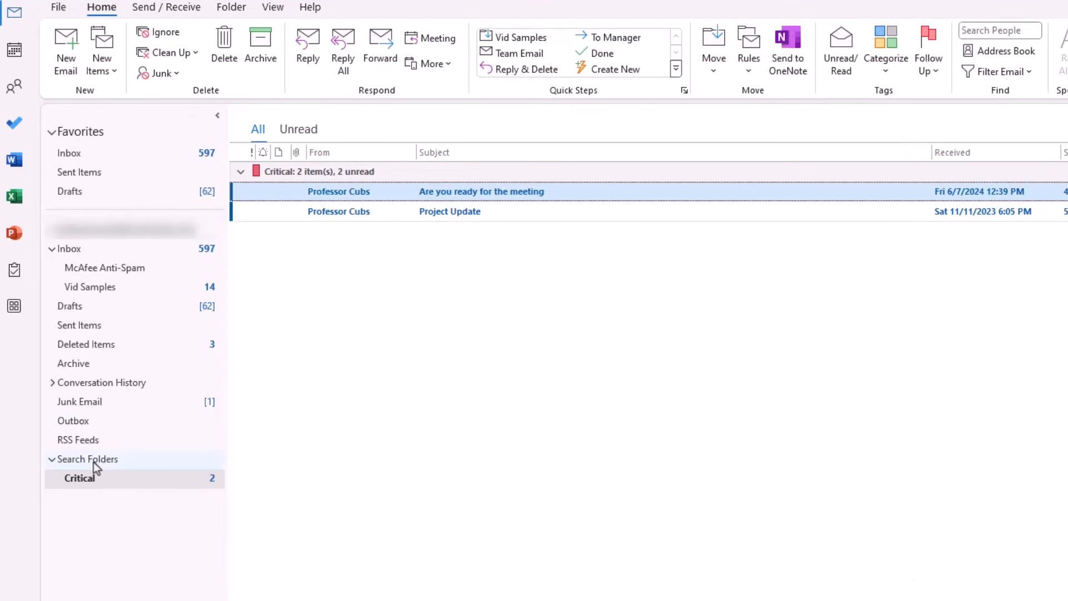
mouse_move(98, 466)
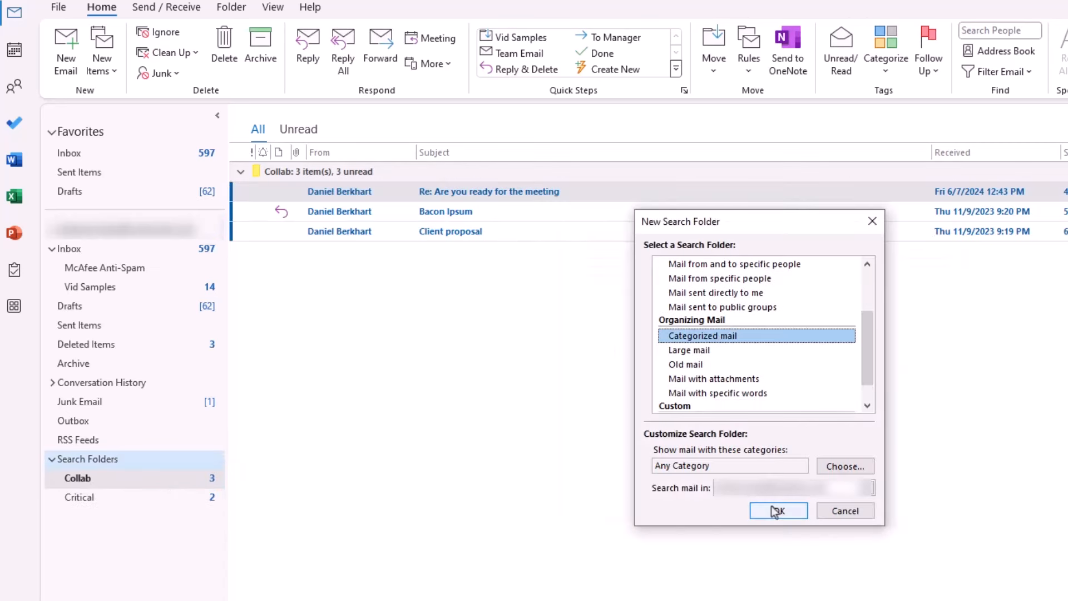
Step: Finish the new category search folder, then check the Critical, Collab and FYI folders' contents
click(777, 510)
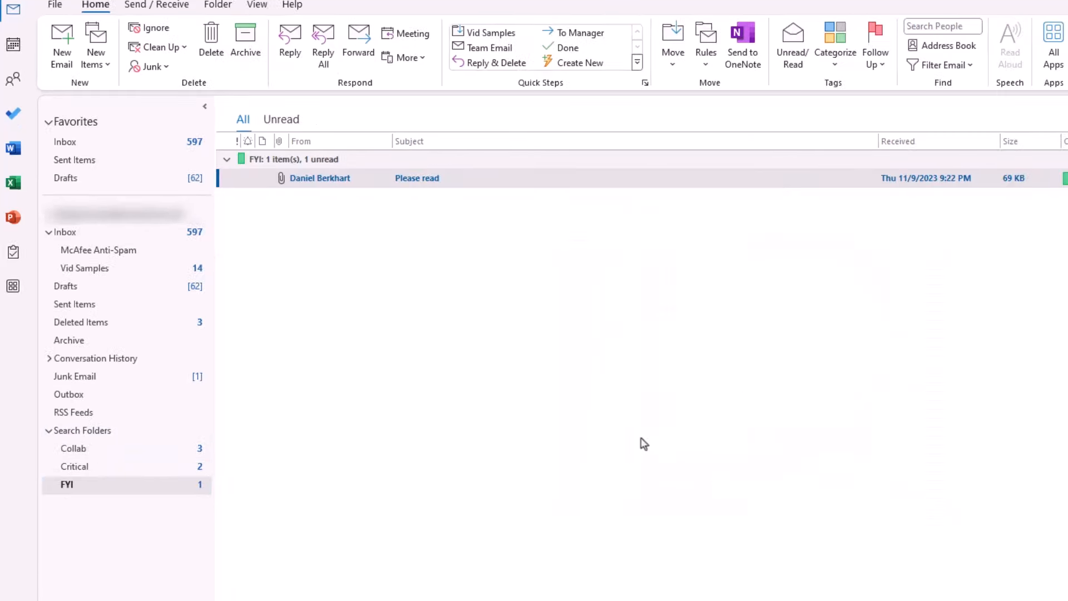
click(75, 466)
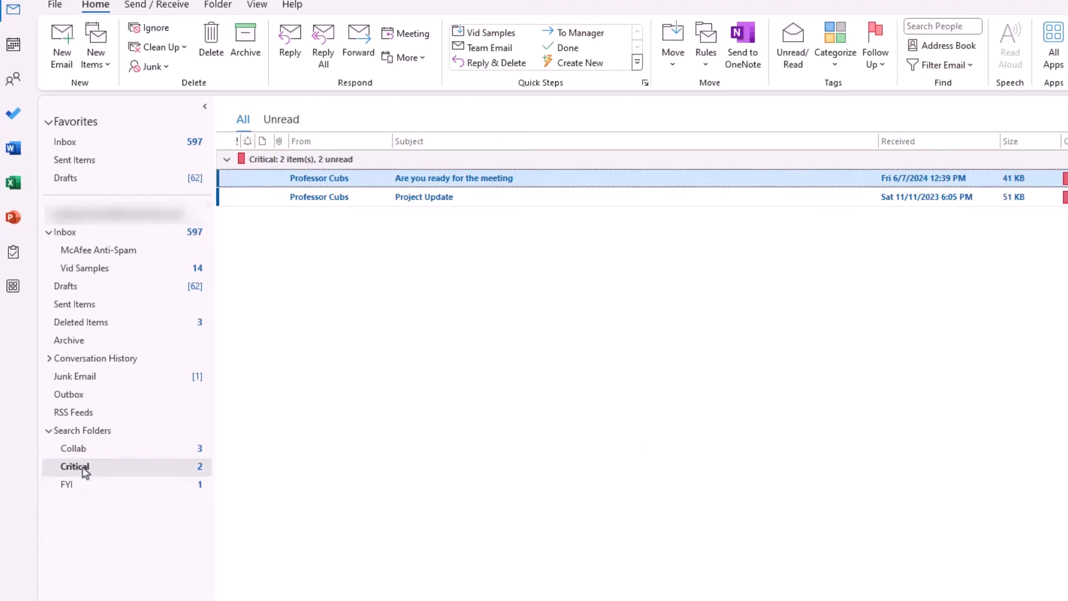
click(74, 448)
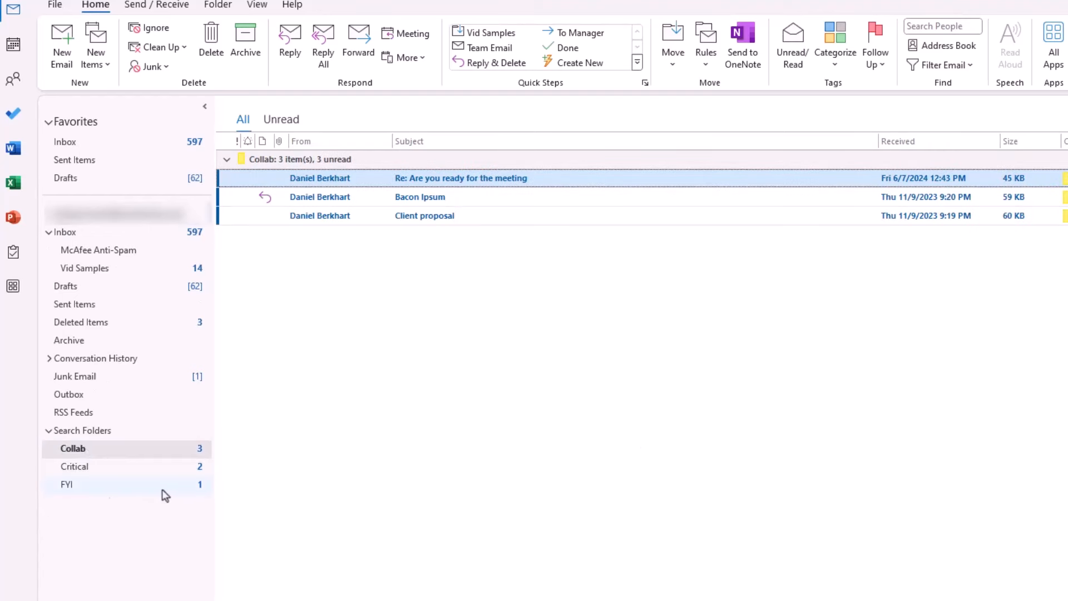
click(67, 484)
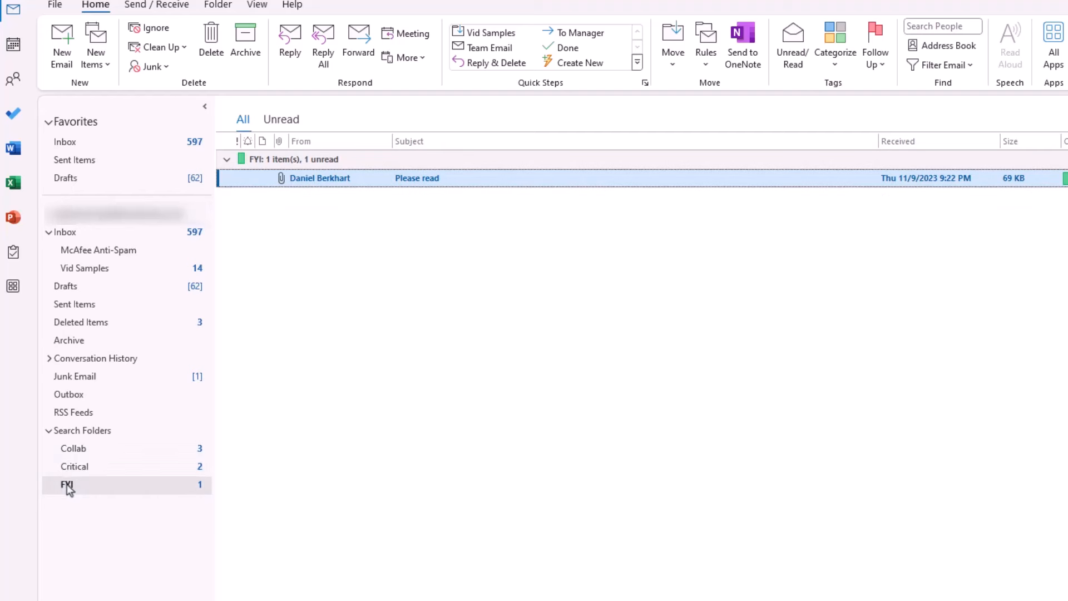
click(74, 466)
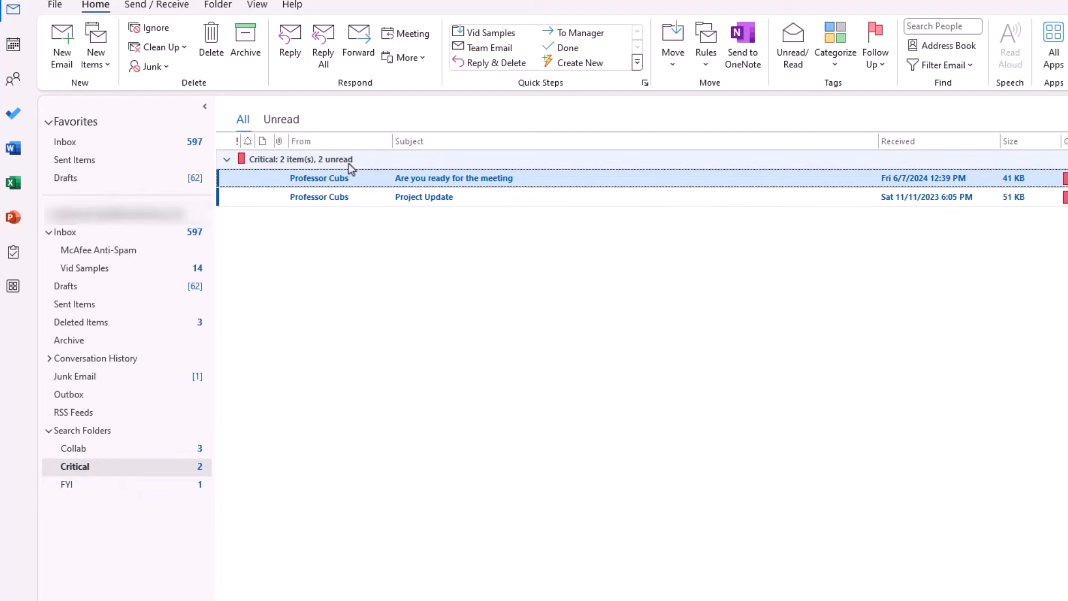
click(67, 484)
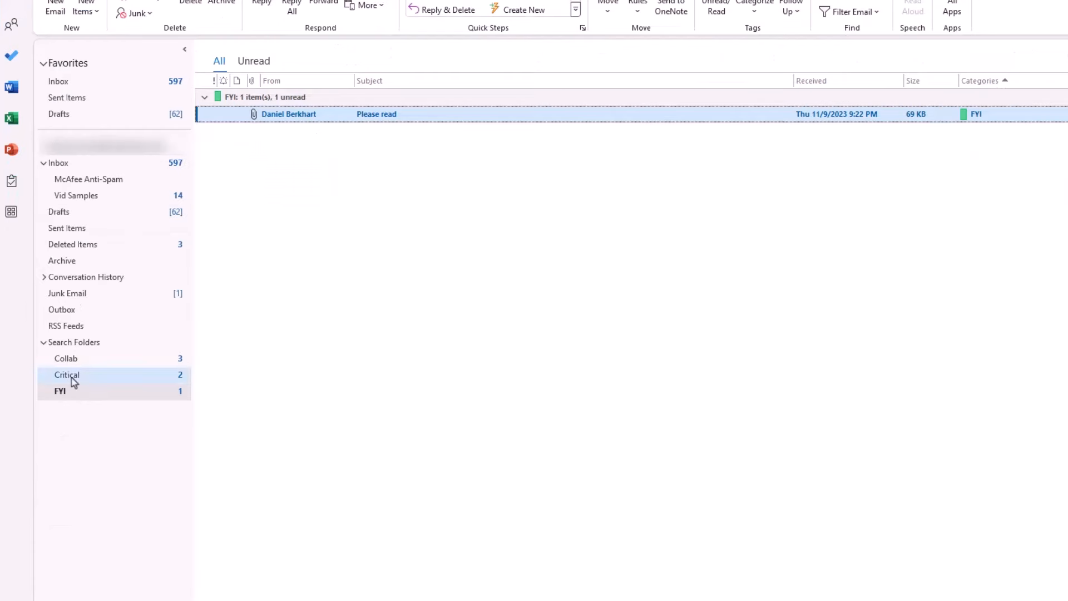
Step: Add the Critical search folder to Favorites from its right-click menu
right_click(67, 374)
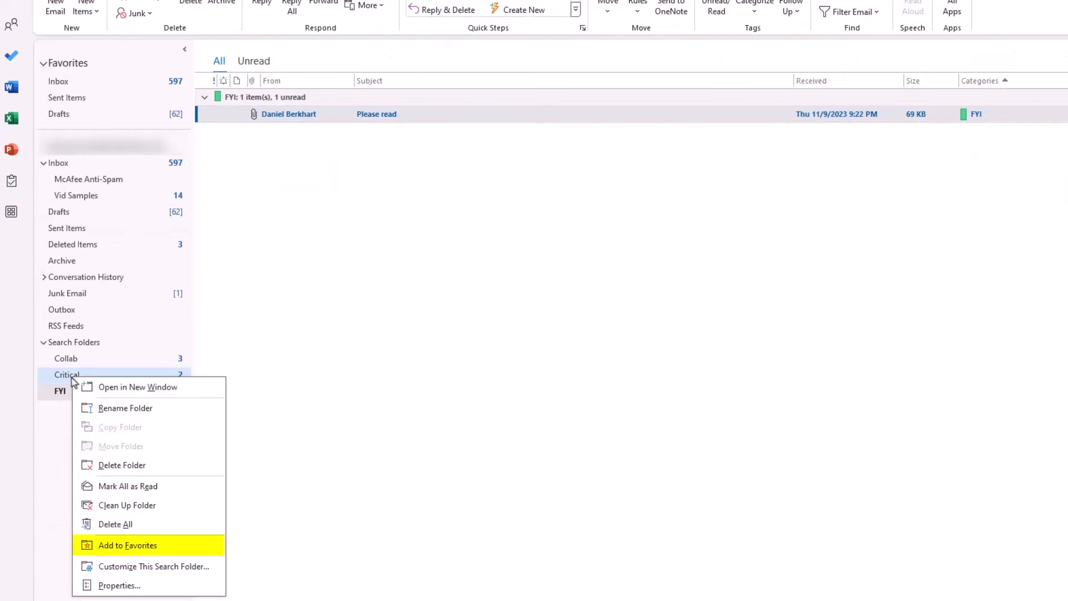
click(127, 545)
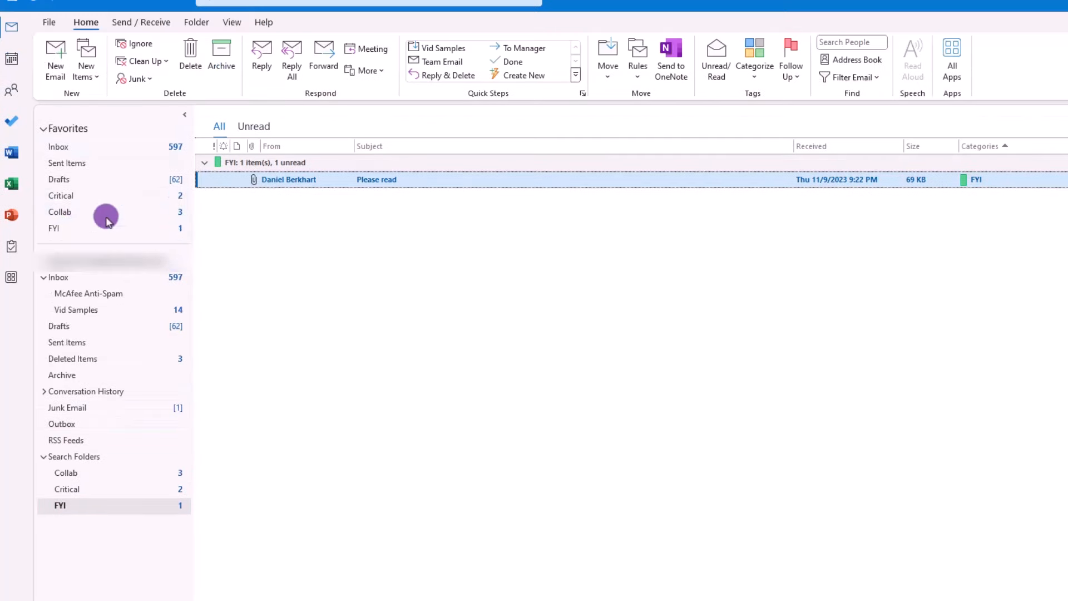
mouse_move(64, 183)
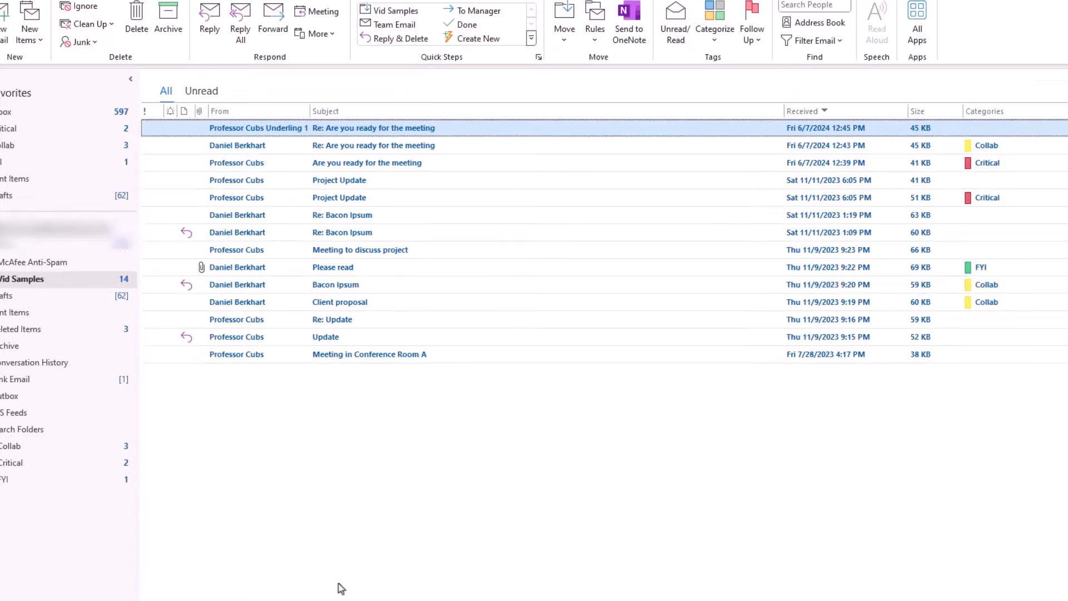
Step: Start a rule from the Professor Cubs message in the full wizard, conditioned on mail from that sender
click(359, 250)
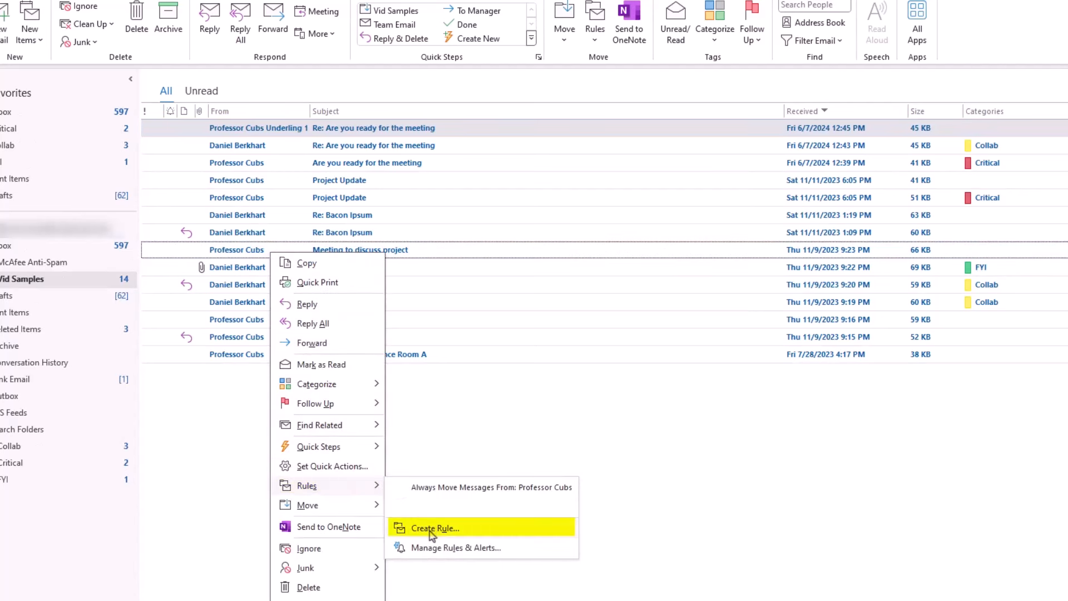
click(434, 527)
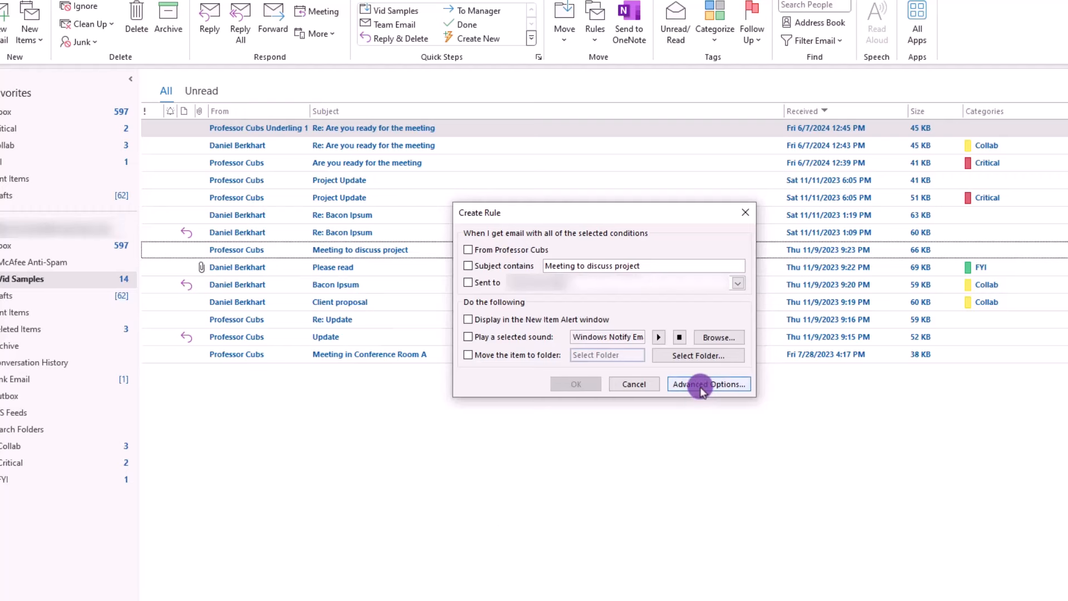
click(709, 383)
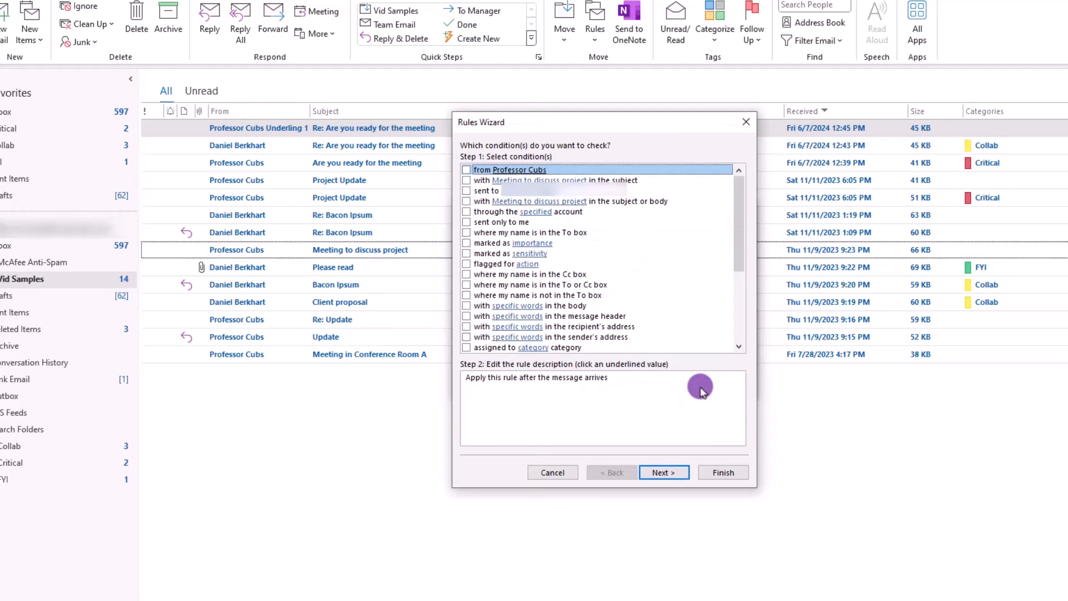
mouse_move(491, 180)
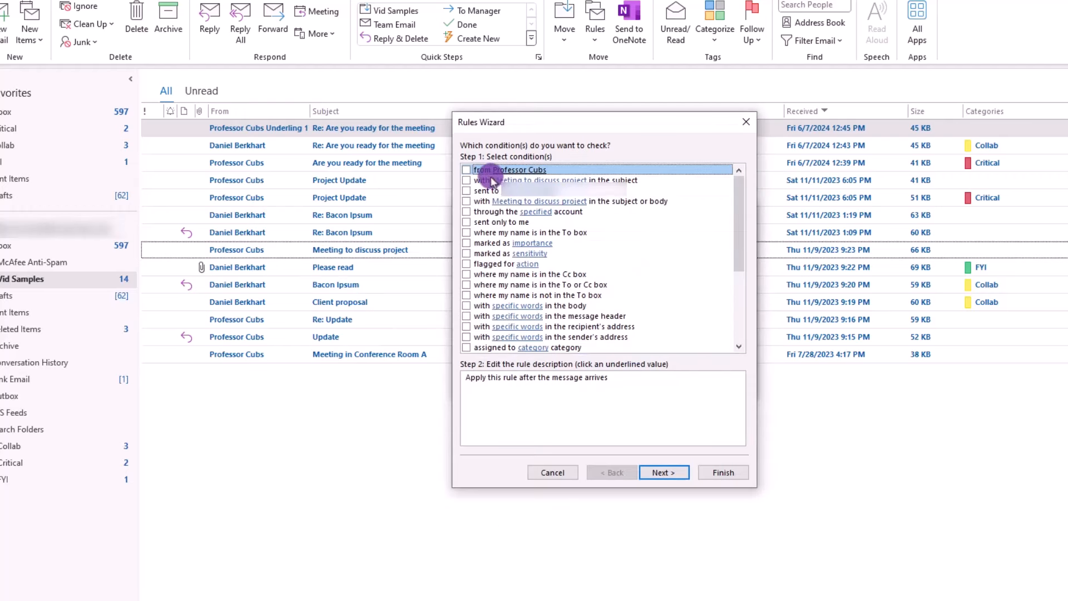
click(466, 169)
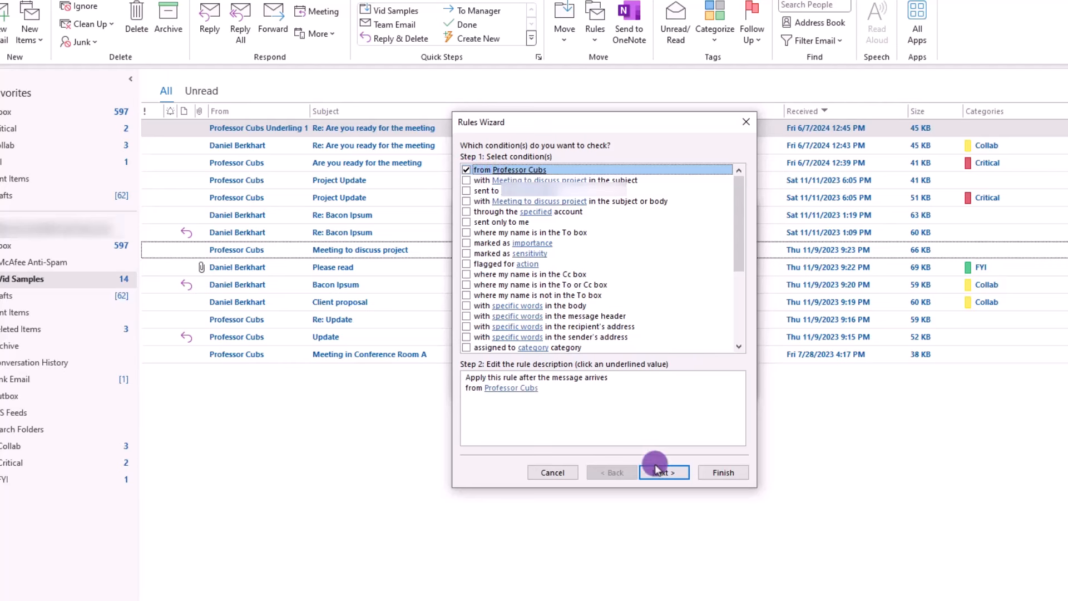
click(663, 471)
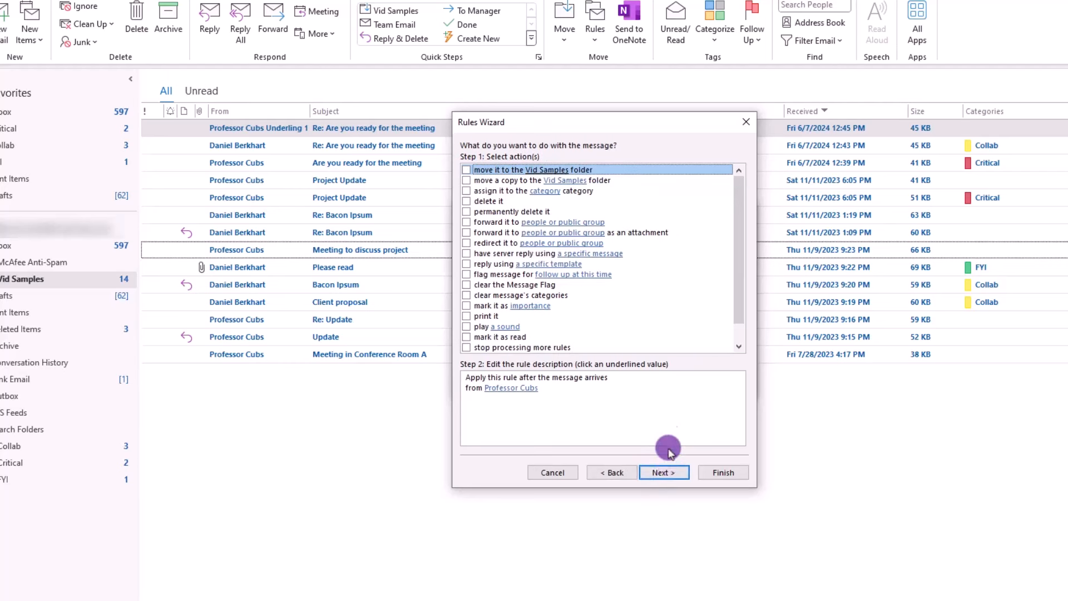
mouse_move(668, 420)
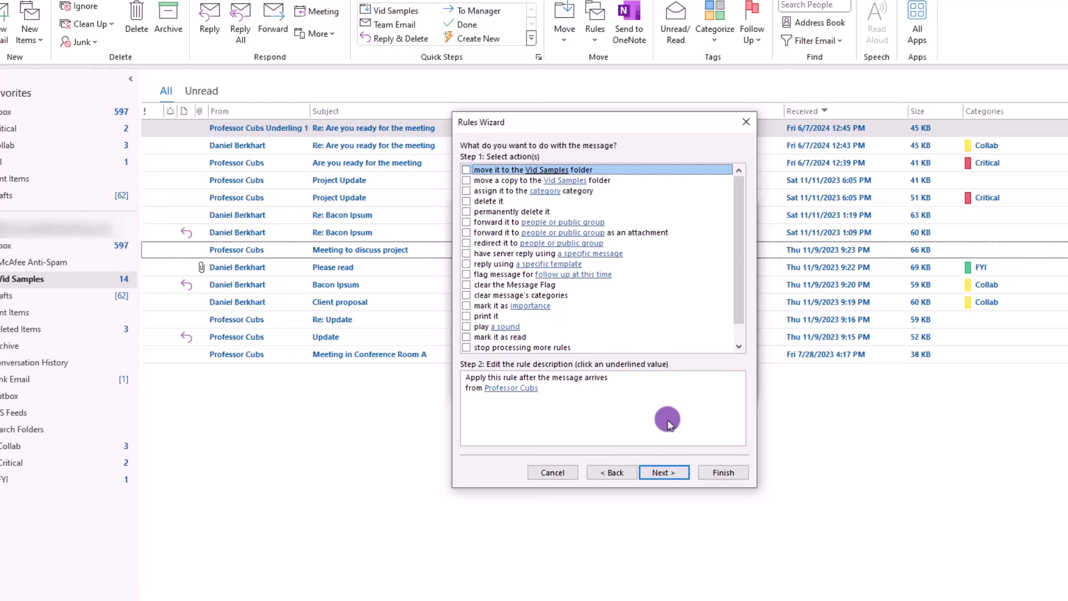
mouse_move(701, 369)
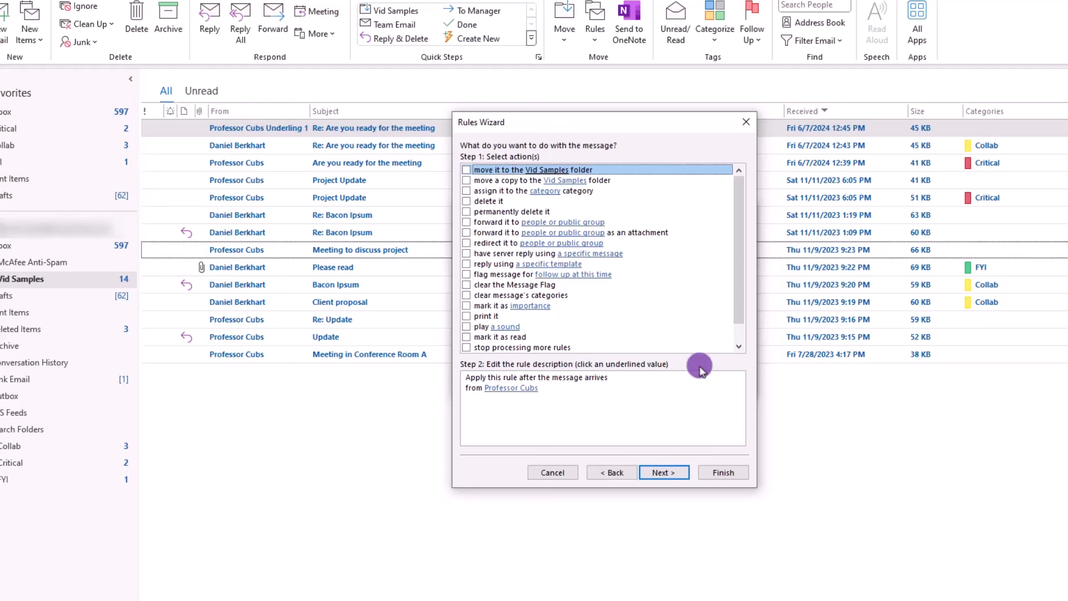
mouse_move(466, 190)
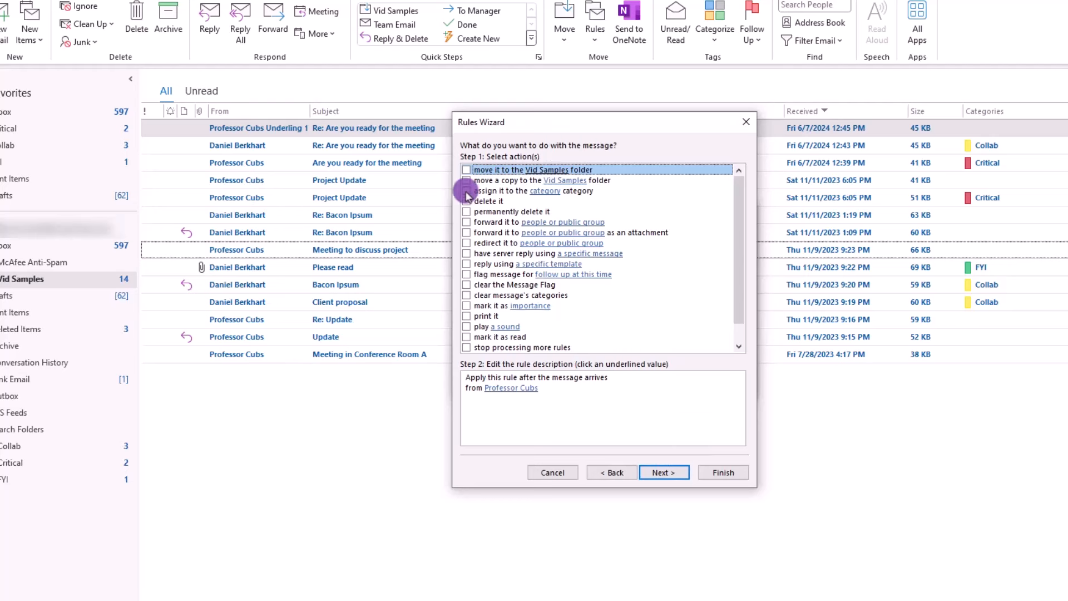
Step: Have the rule assign the Critical category and continue past exceptions to the final step
click(466, 190)
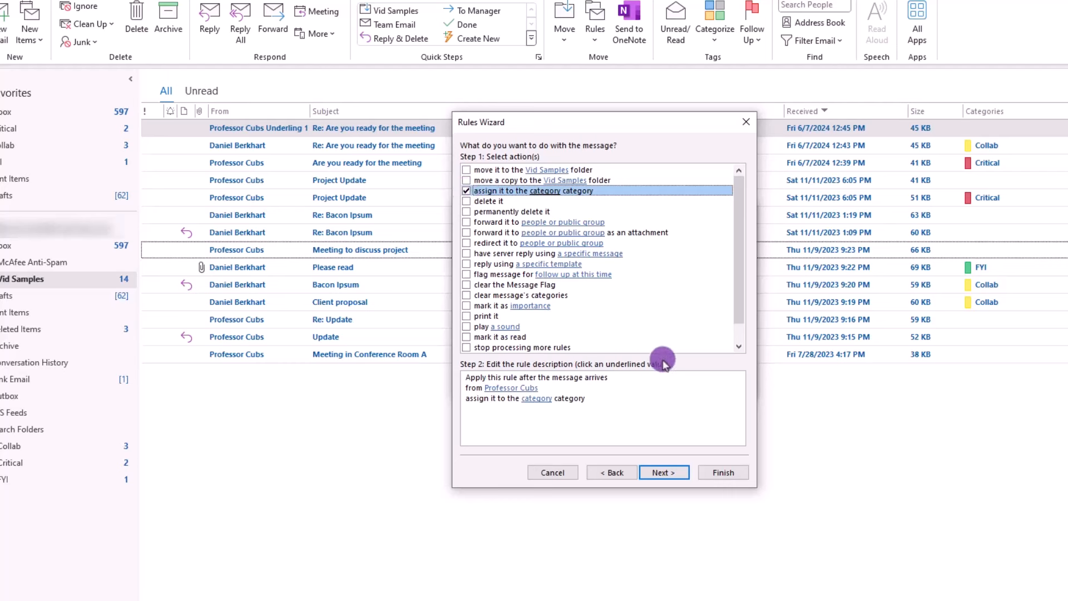
mouse_move(639, 434)
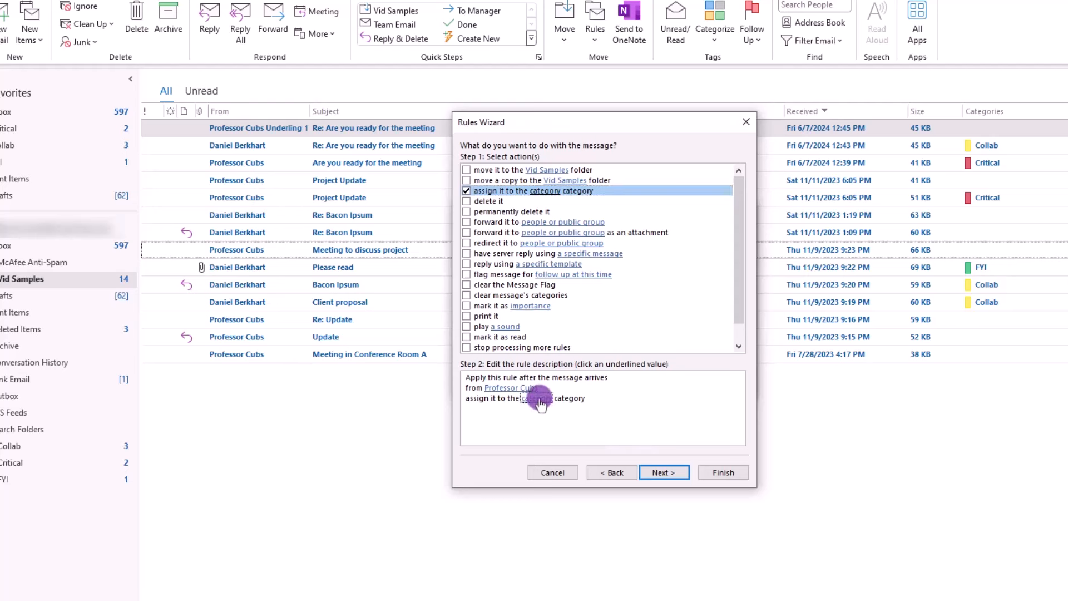
click(542, 398)
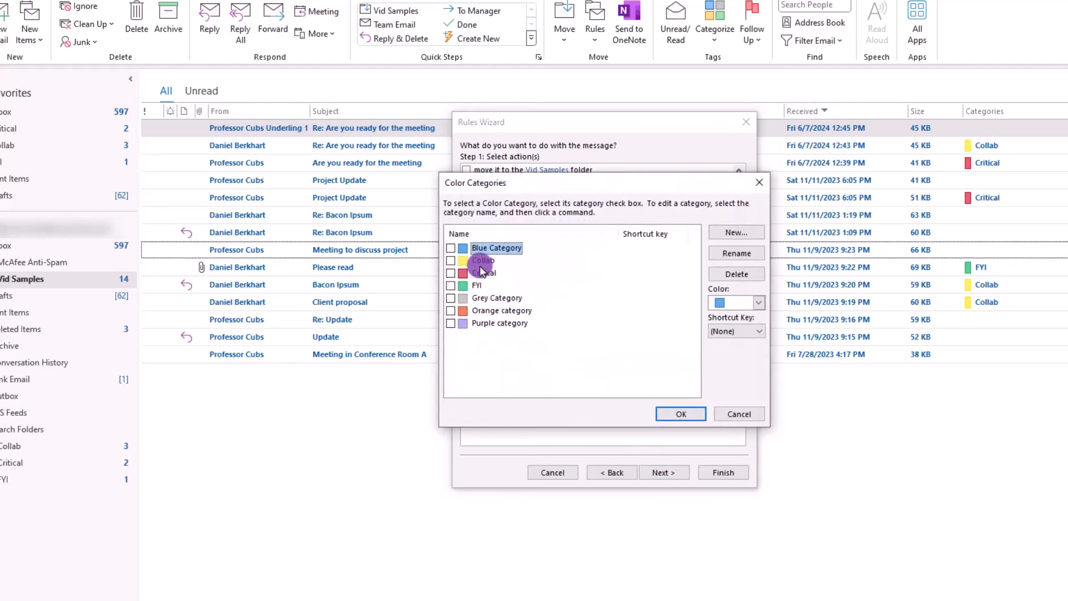
click(679, 414)
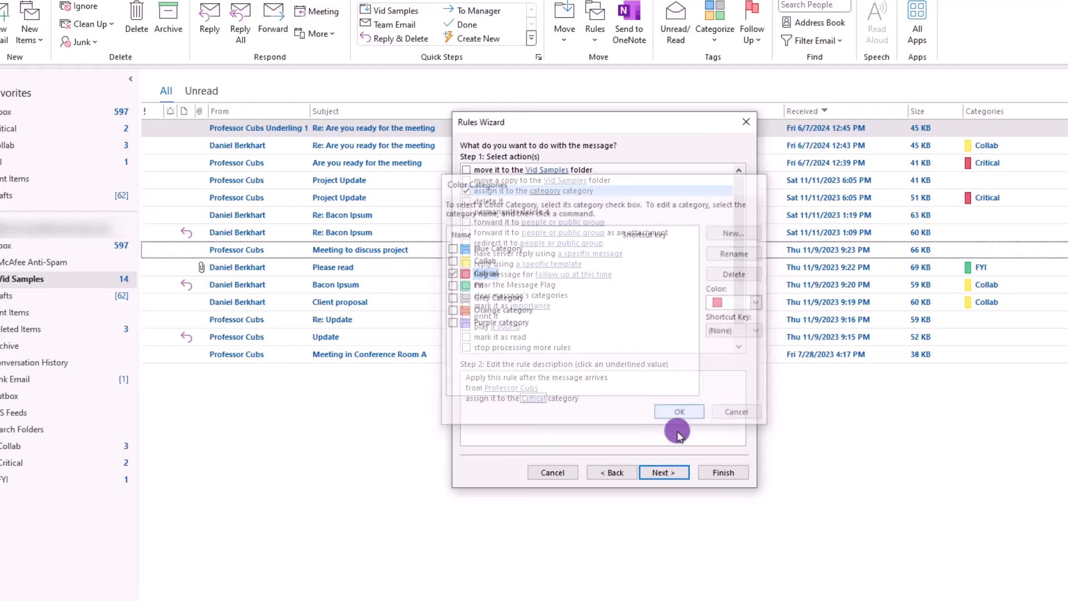
click(663, 472)
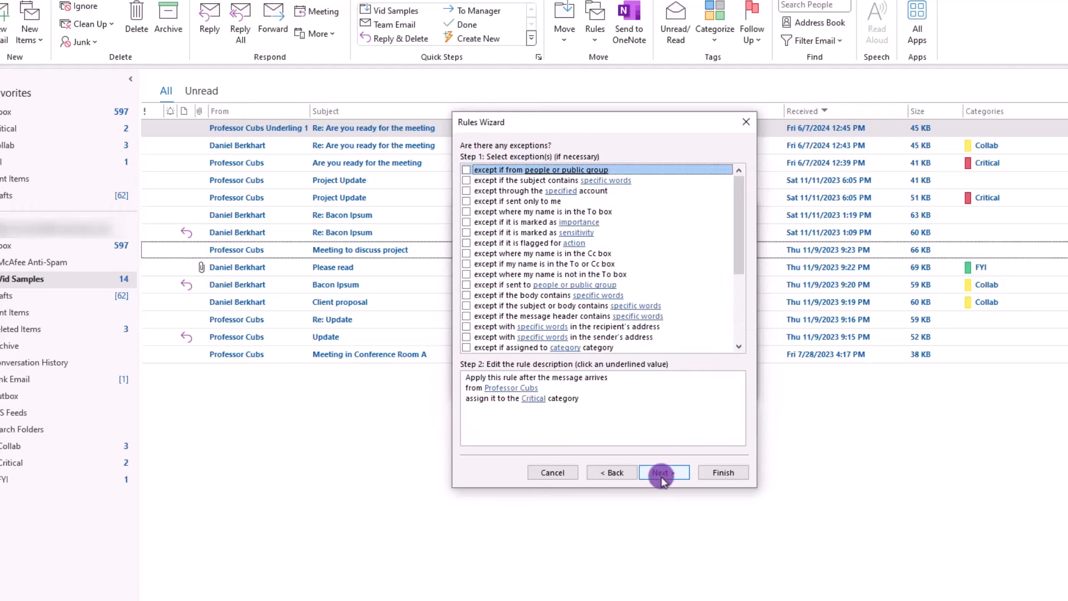
mouse_move(679, 553)
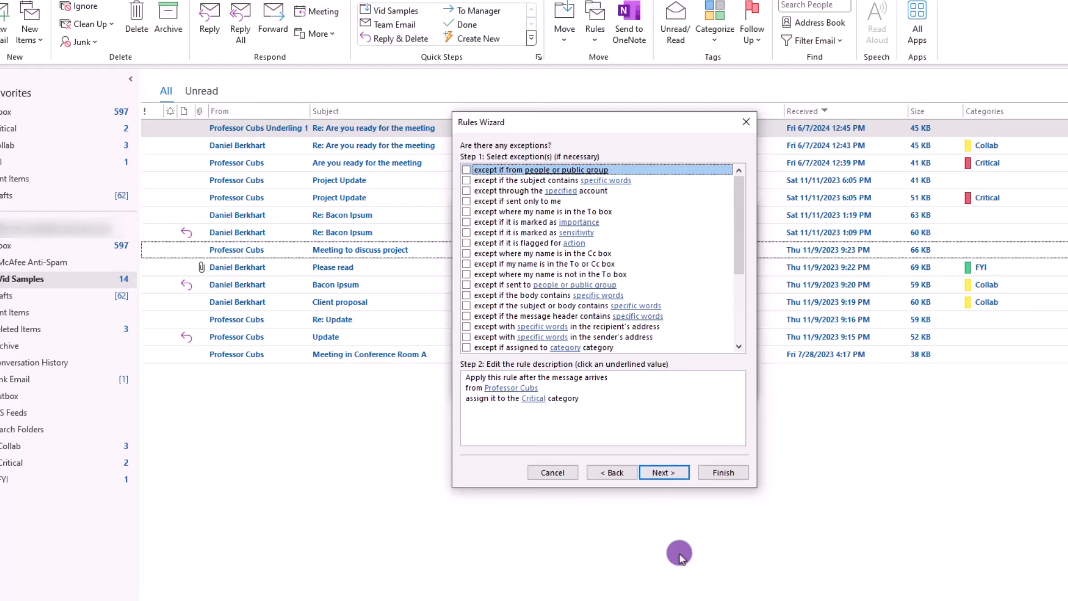
mouse_move(663, 471)
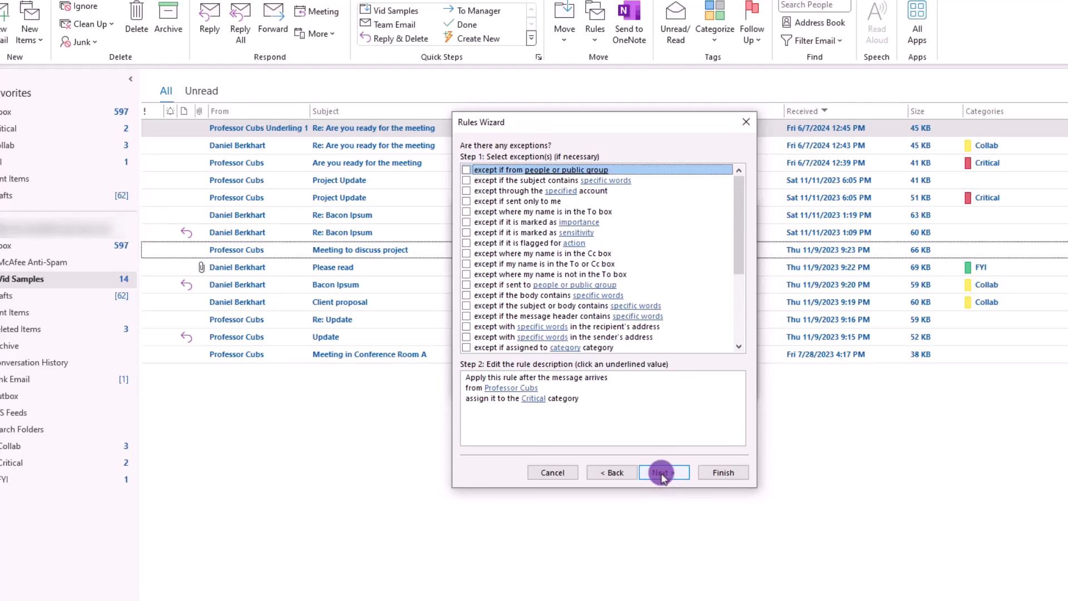
click(661, 472)
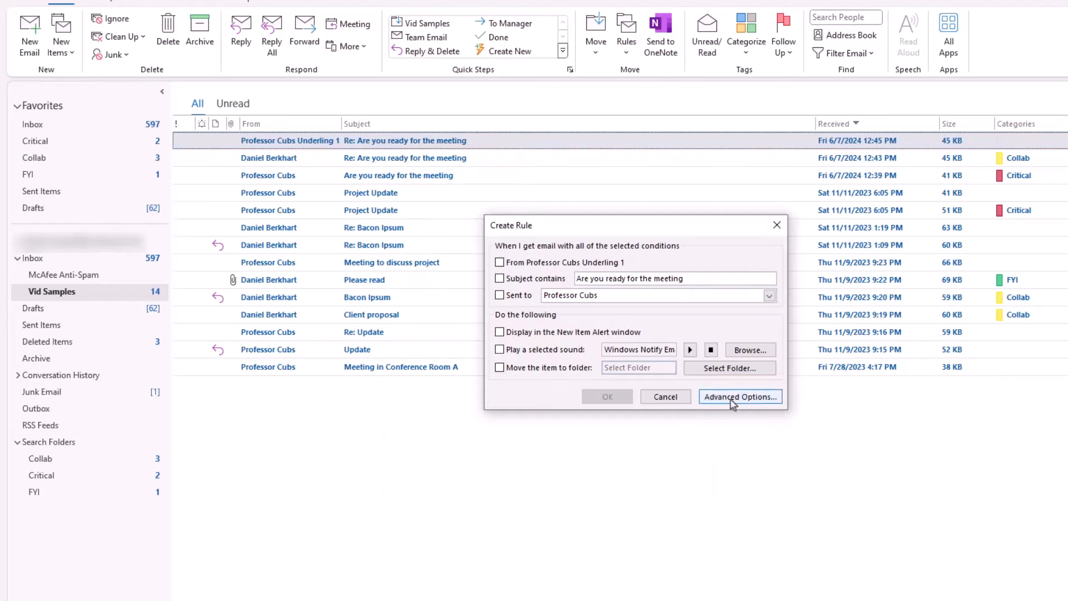
Step: Expand the Underling 1 rule into the full Rules Wizard via Advanced Options
click(665, 396)
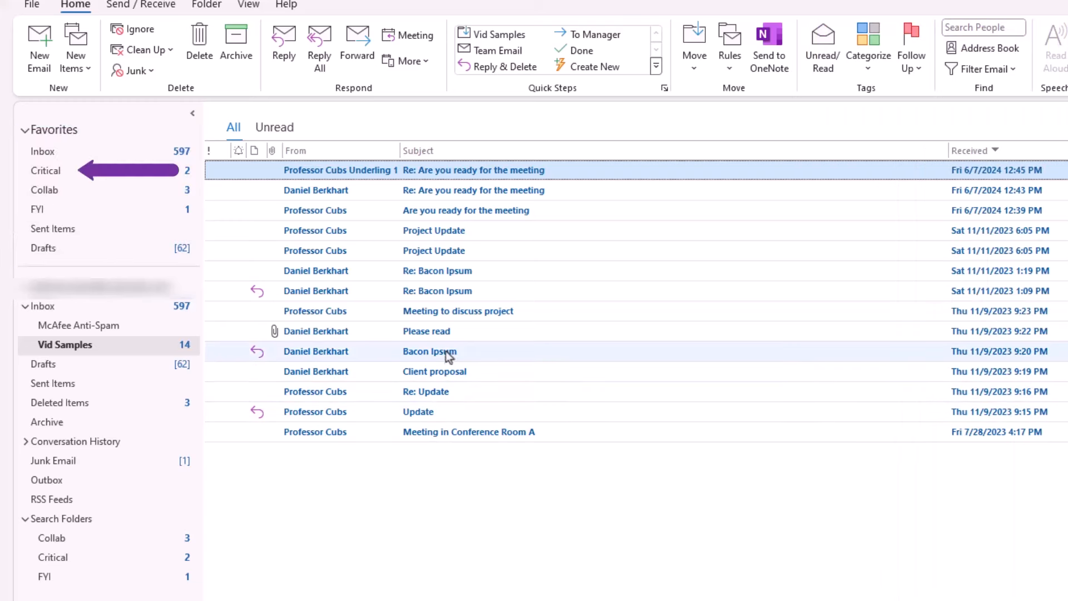
mouse_move(439, 474)
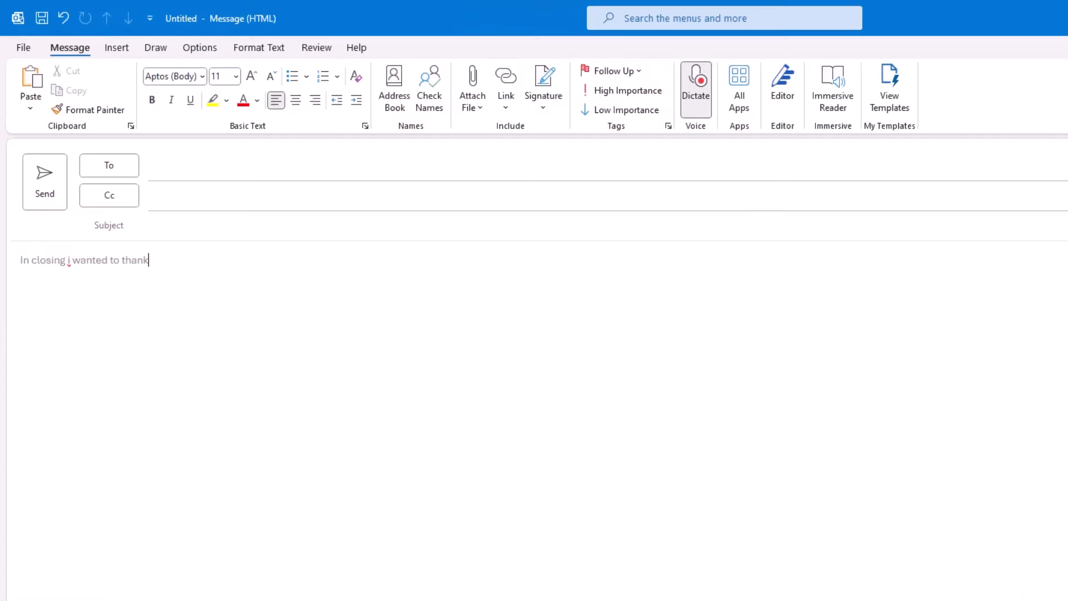
Step: Write the closing paragraph and bring up the Quick Parts save form, then close it
text(you for the riveting and profound)
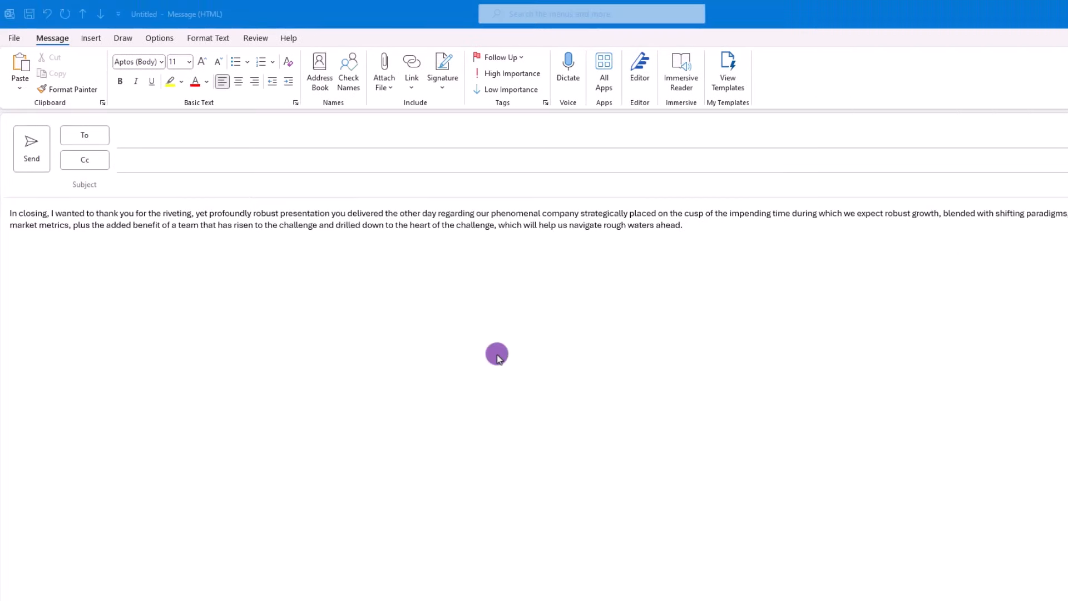
mouse_move(695, 231)
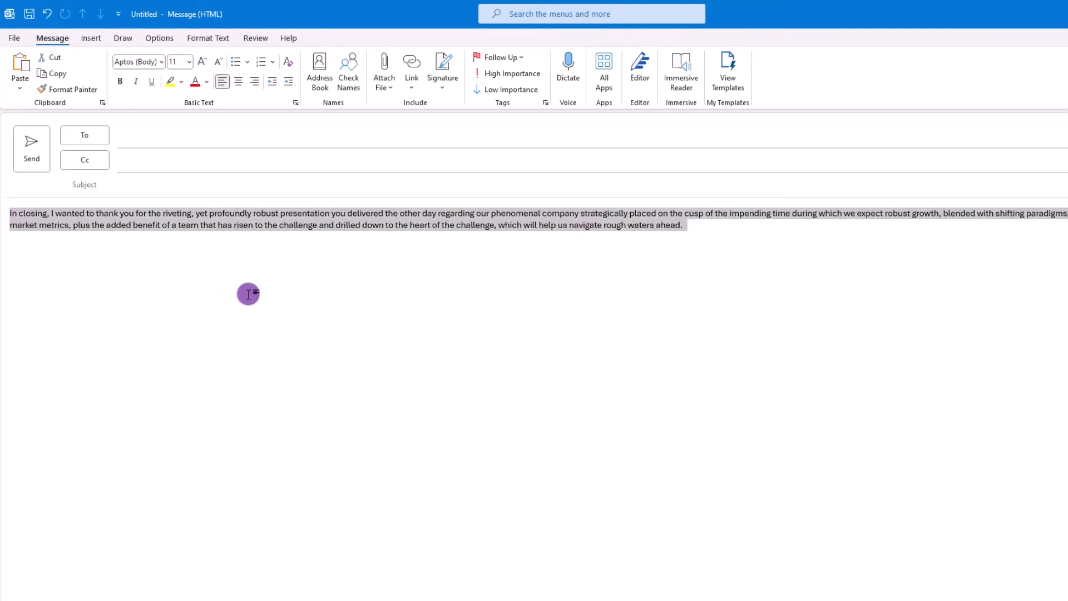
click(90, 38)
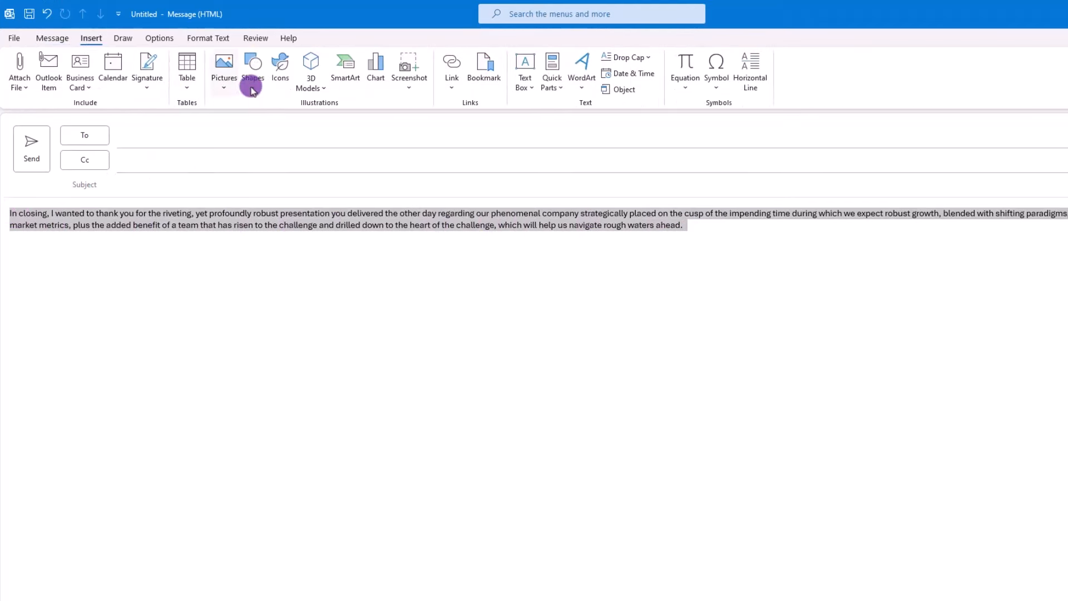
click(552, 70)
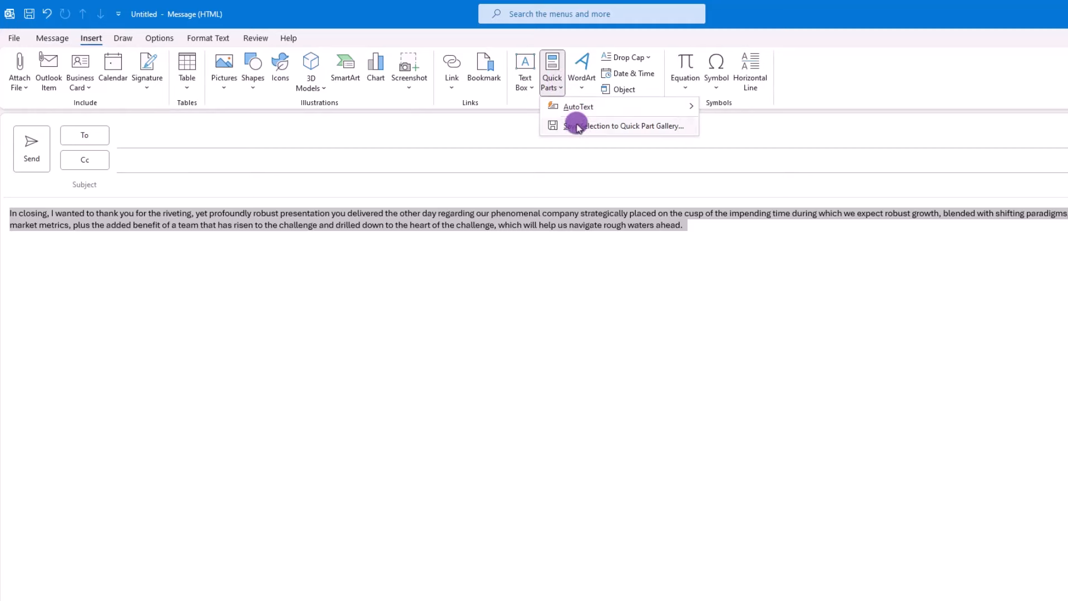
click(621, 126)
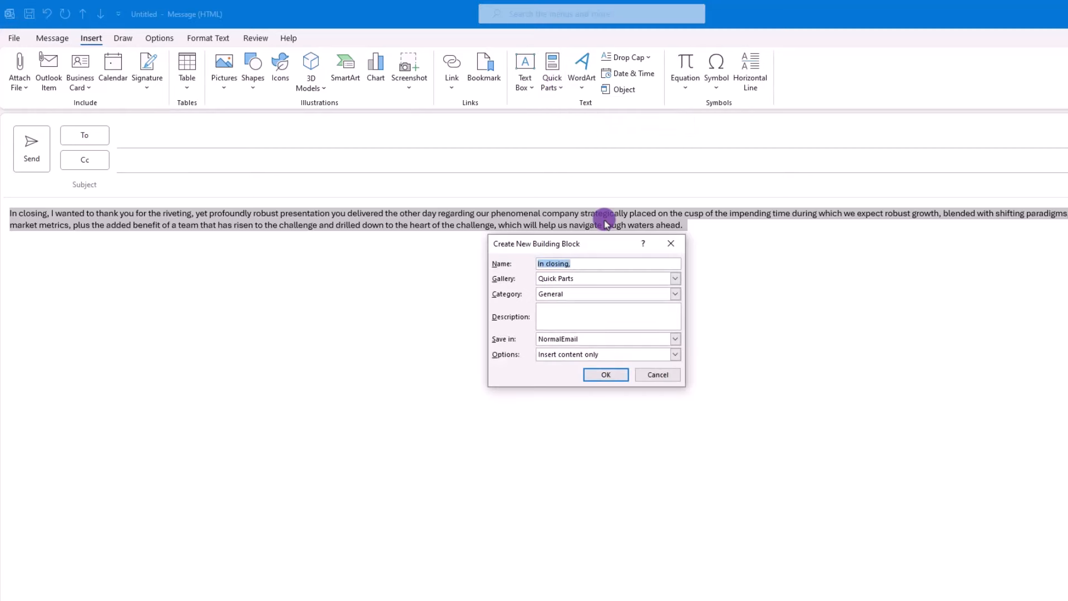
click(604, 375)
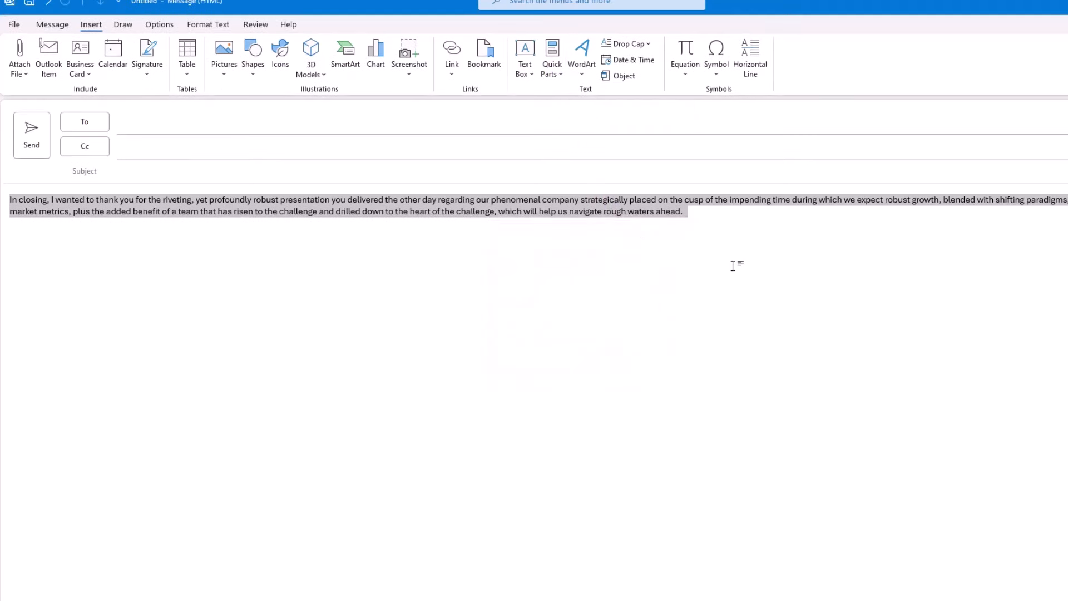
Step: Save the paragraph via Alt+F3 as an AutoText block named Boss Babble
key(Alt+F3)
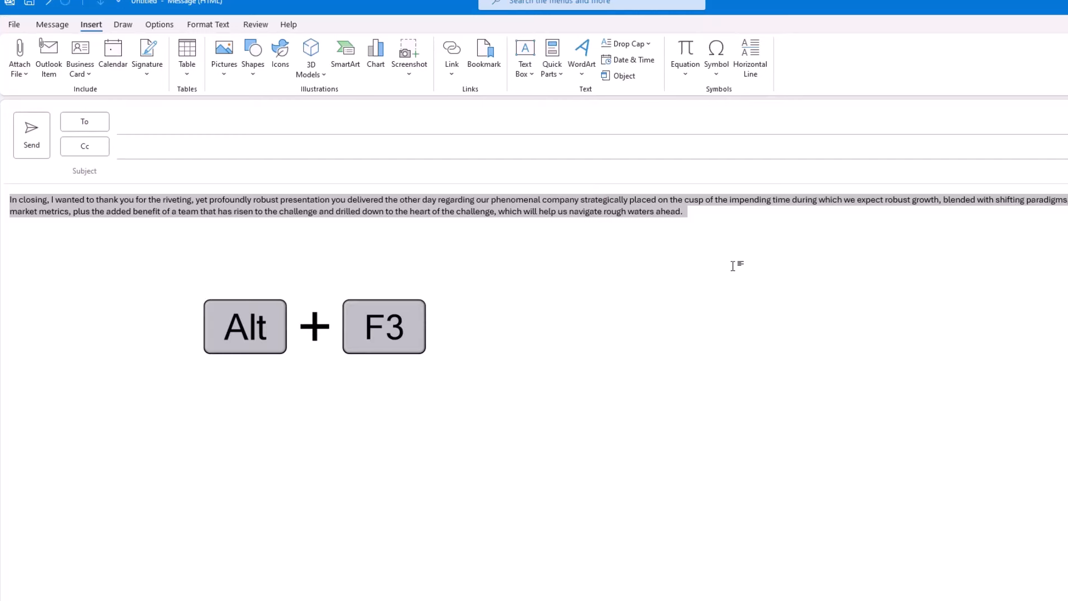
key(alt+f3)
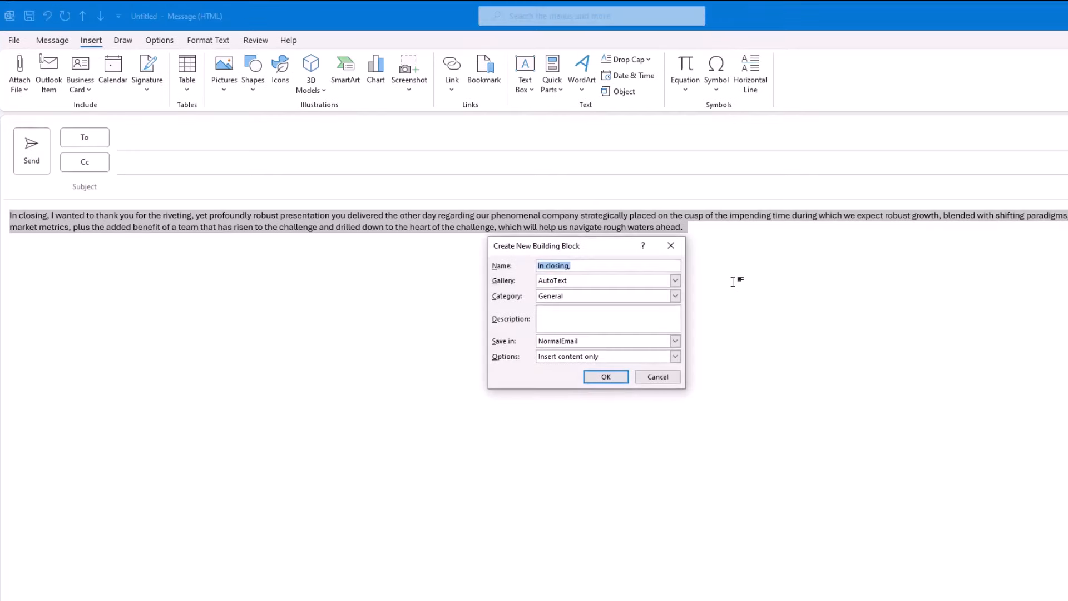
text(Boss Babble)
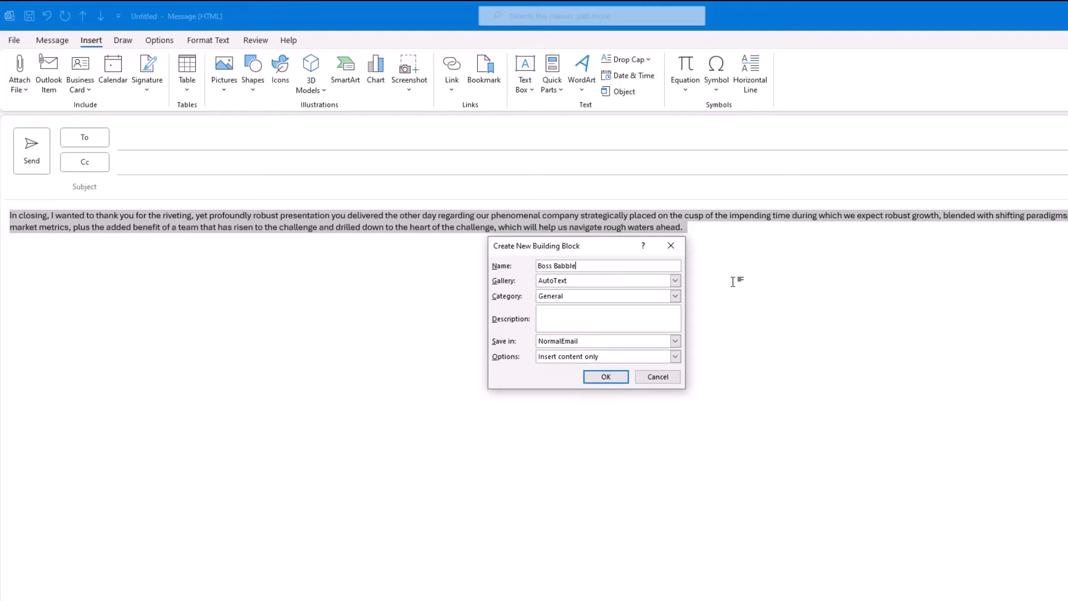
click(605, 376)
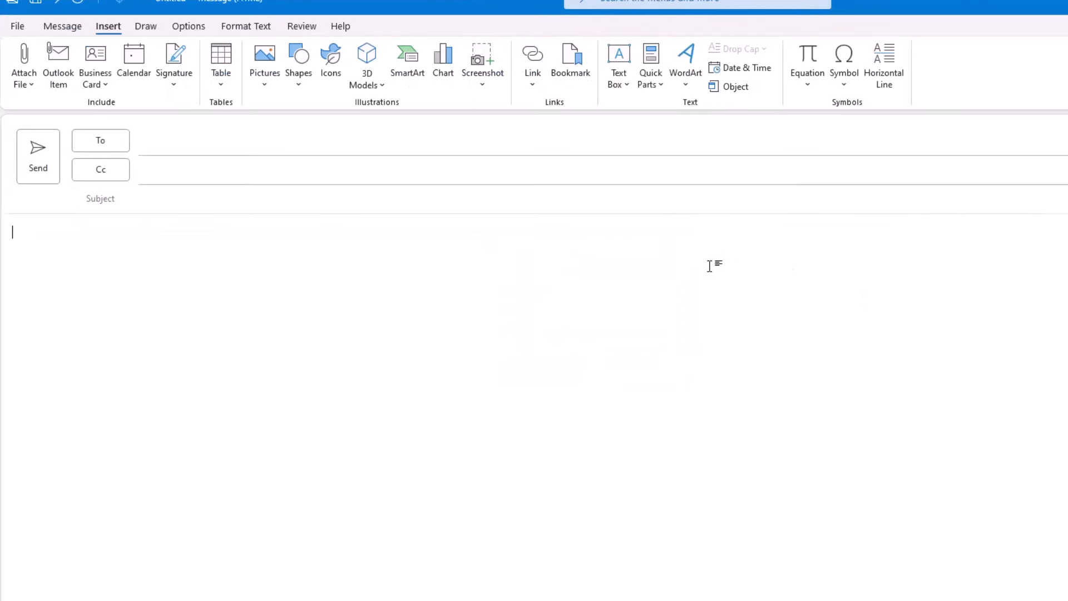
text(Boss)
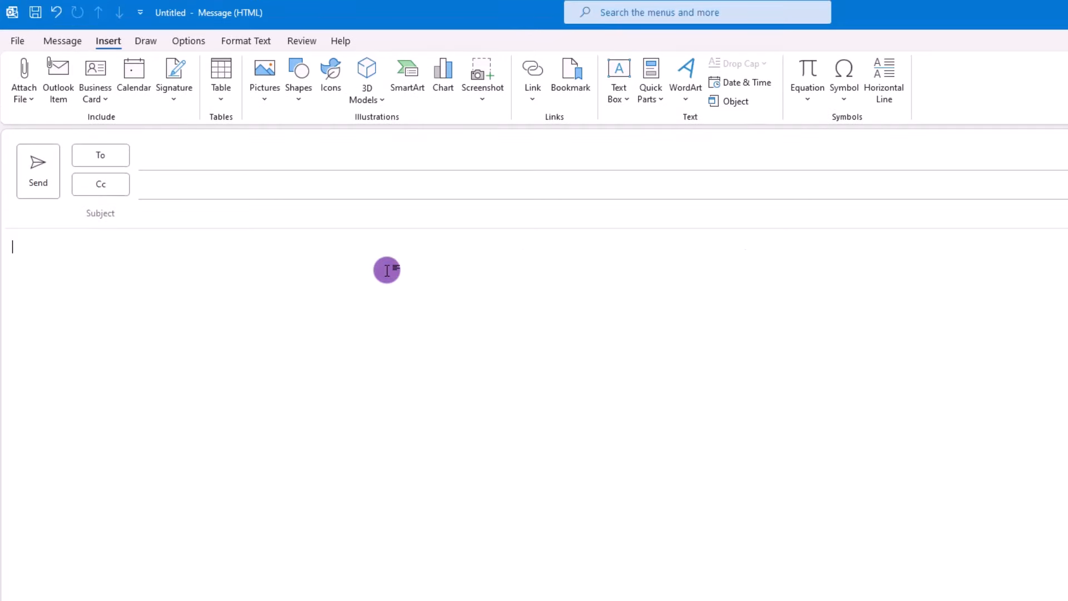
mouse_move(652, 158)
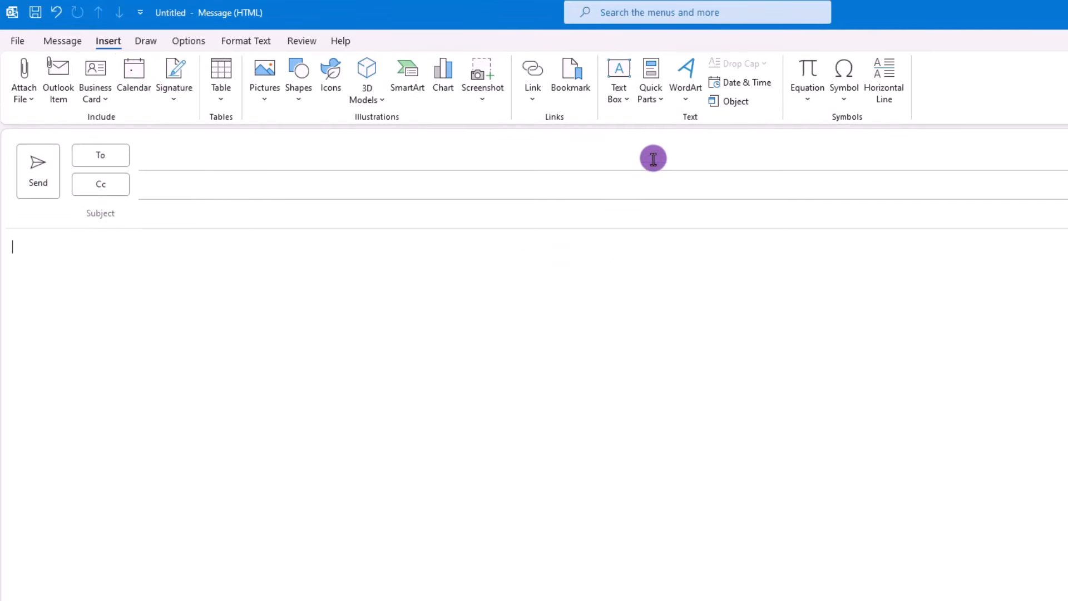
click(649, 78)
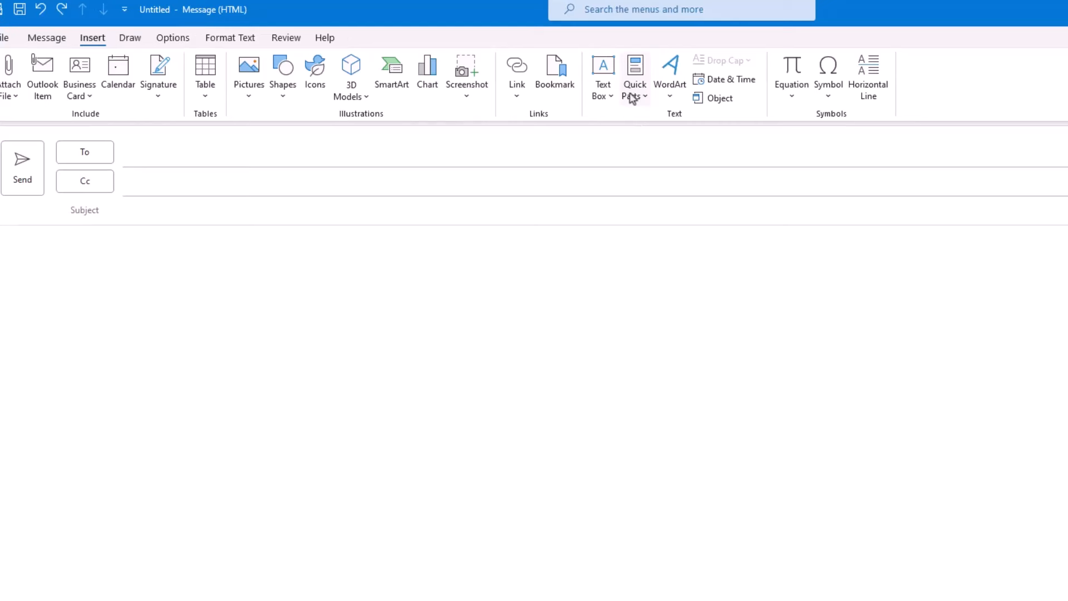
click(634, 74)
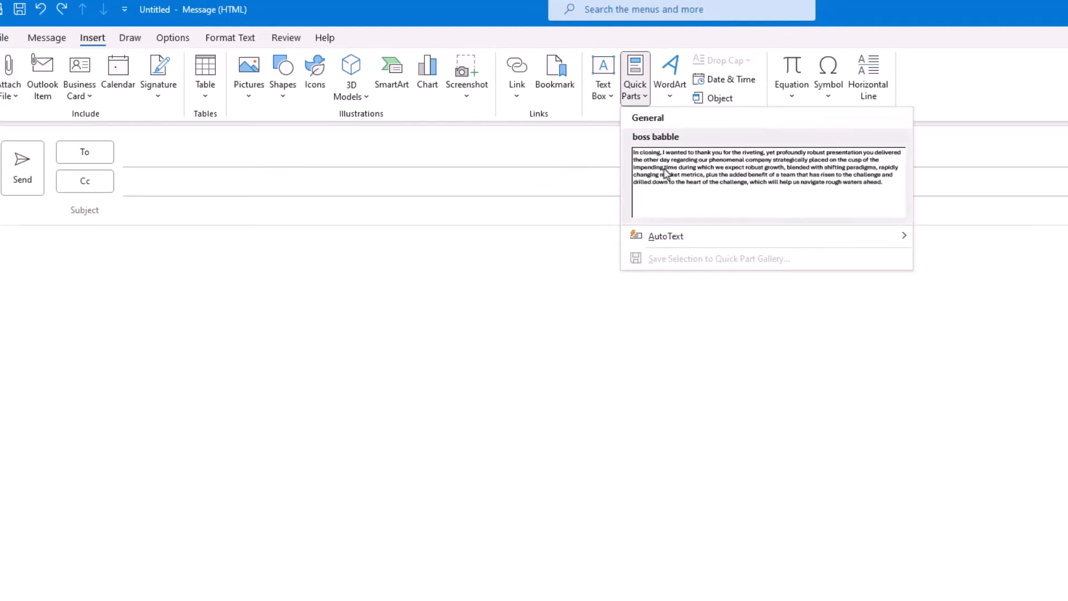
right_click(767, 167)
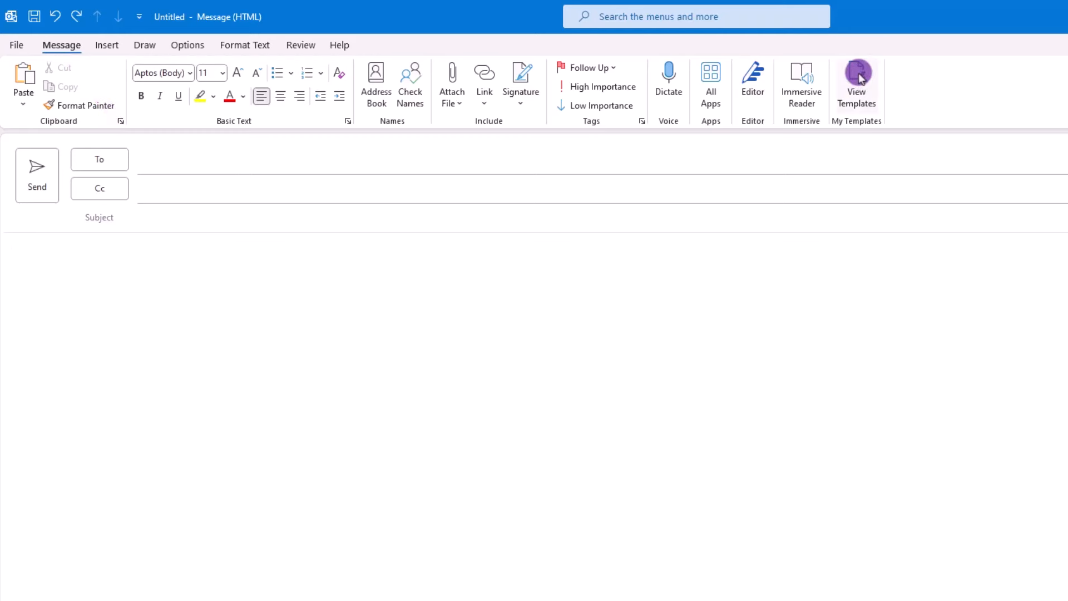
Step: Add a My Templates entry titled Boss Nonsense and reopen the template list
click(856, 77)
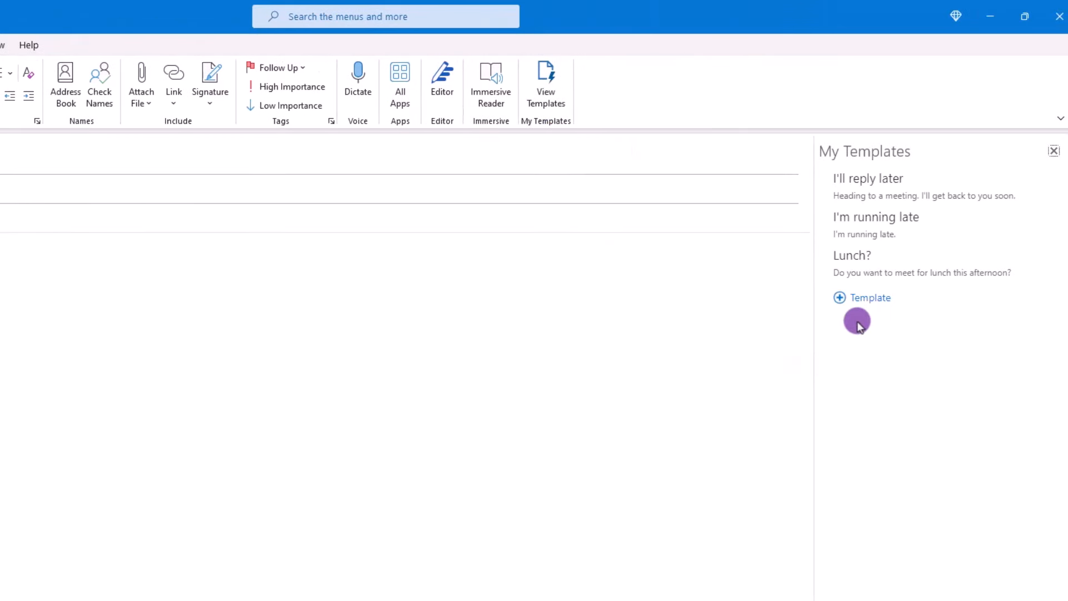
click(862, 298)
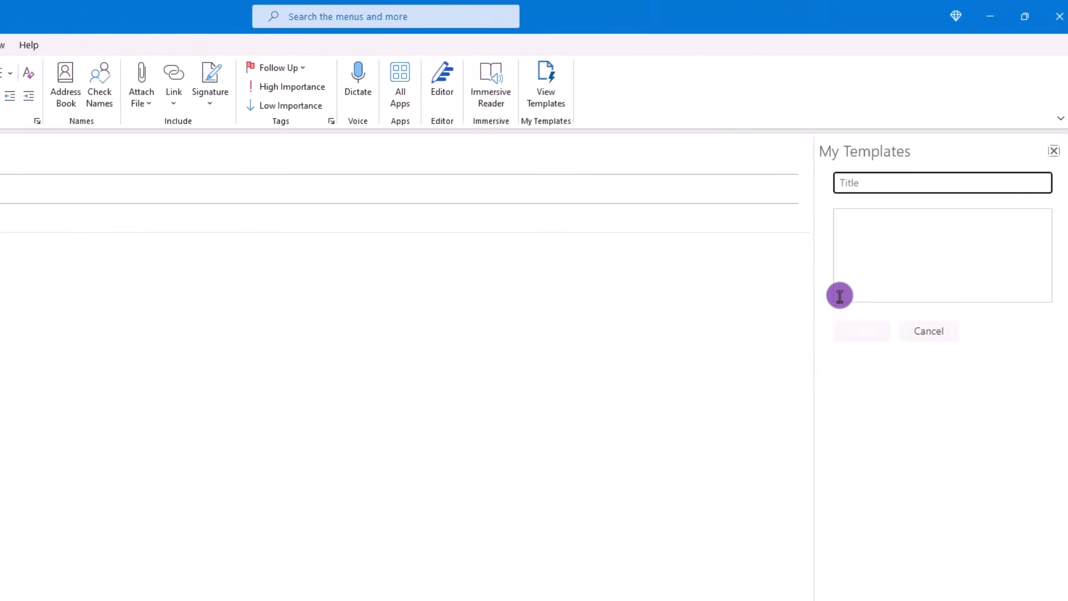
text(Boss)
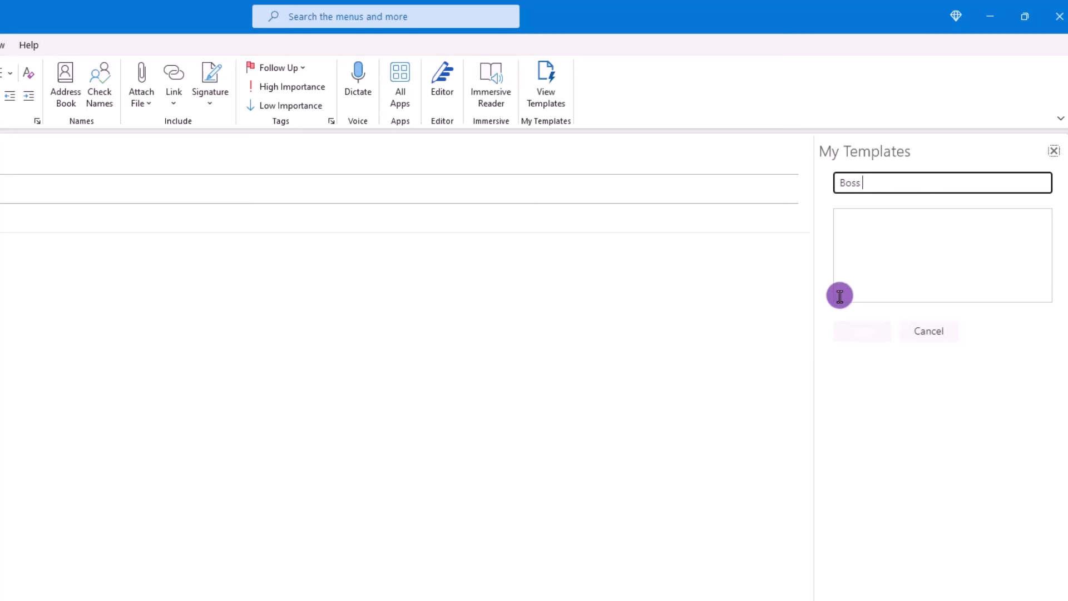
text(Nonsense)
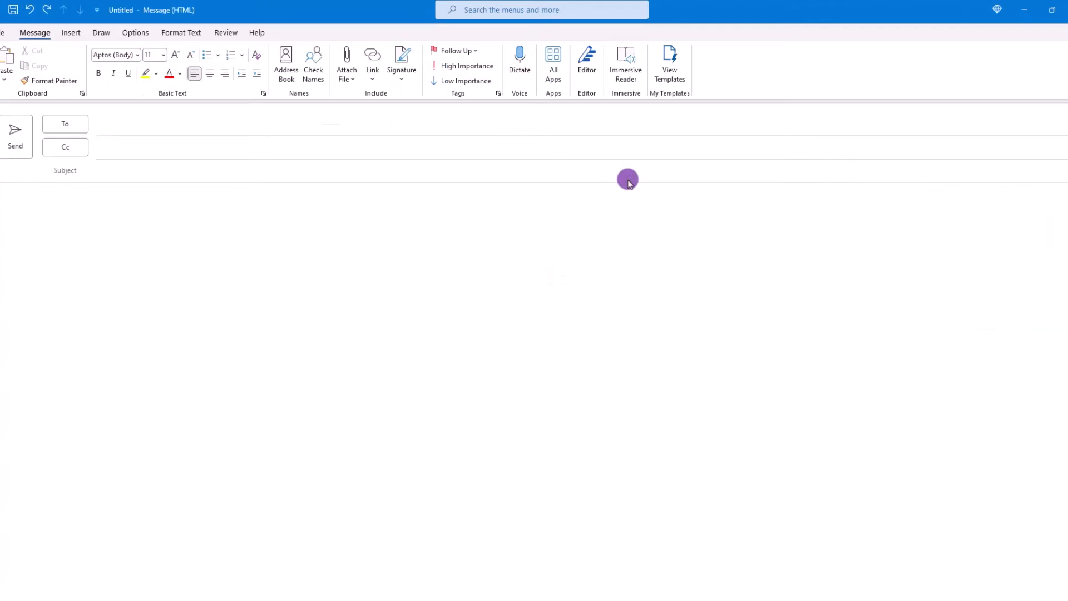
click(668, 64)
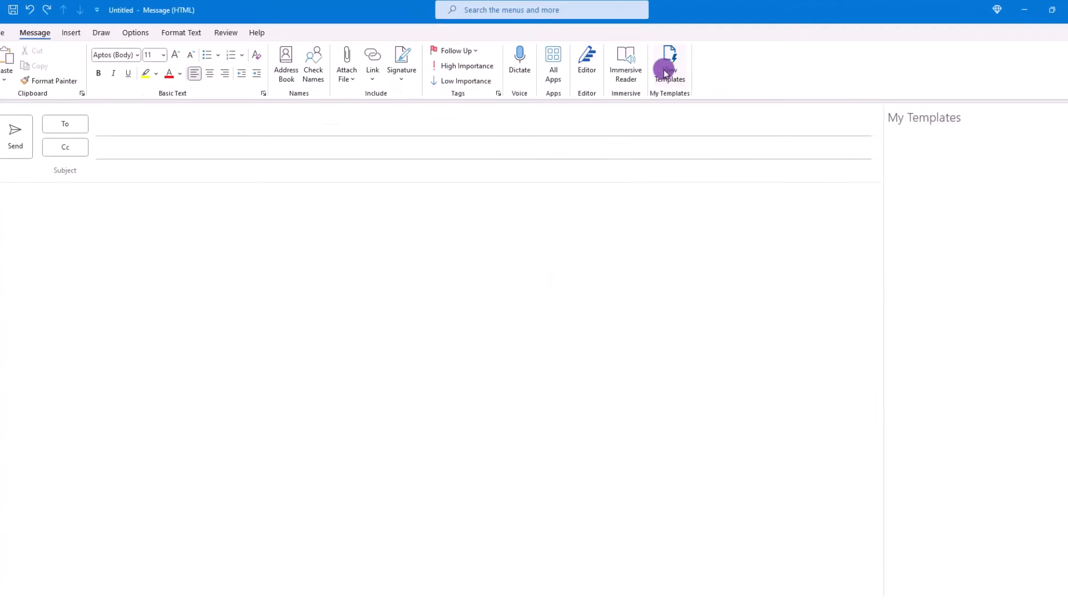
click(669, 65)
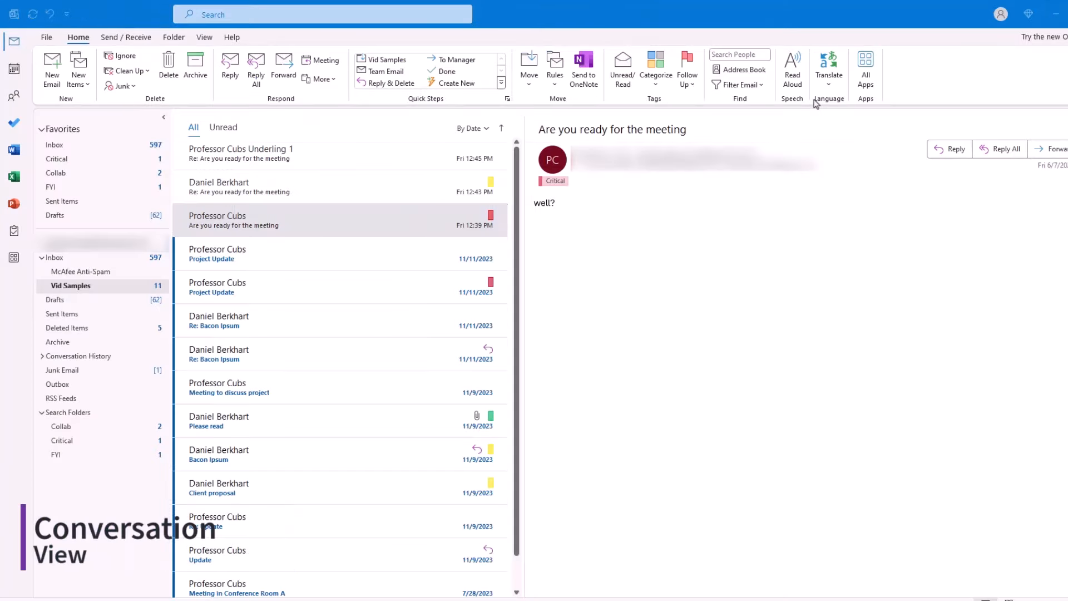
mouse_move(821, 20)
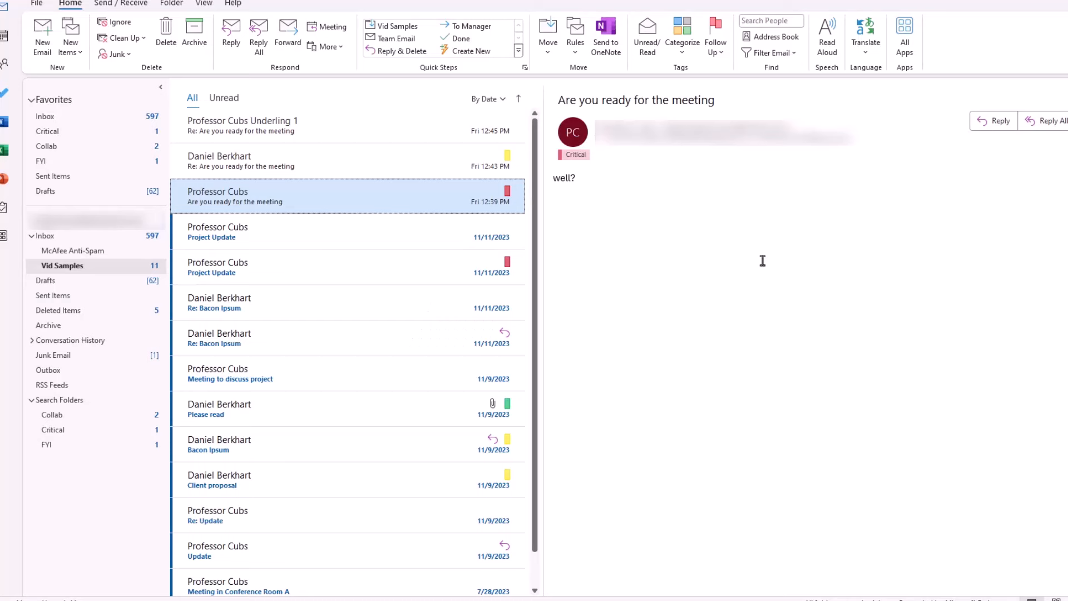
mouse_move(795, 294)
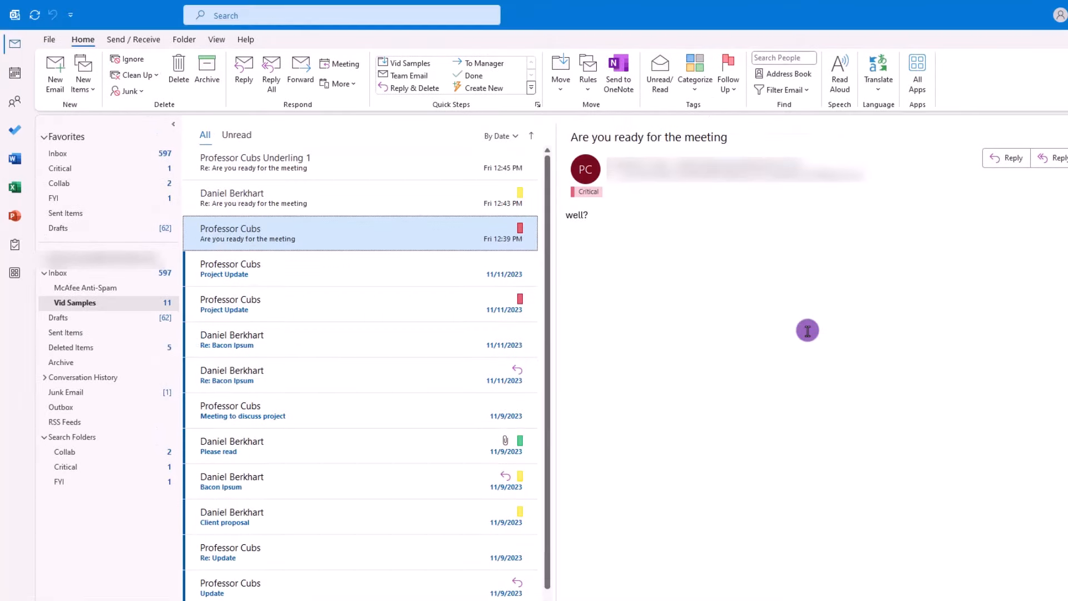
Step: Turn on Show as Conversations for the Vid Samples folder only
click(216, 39)
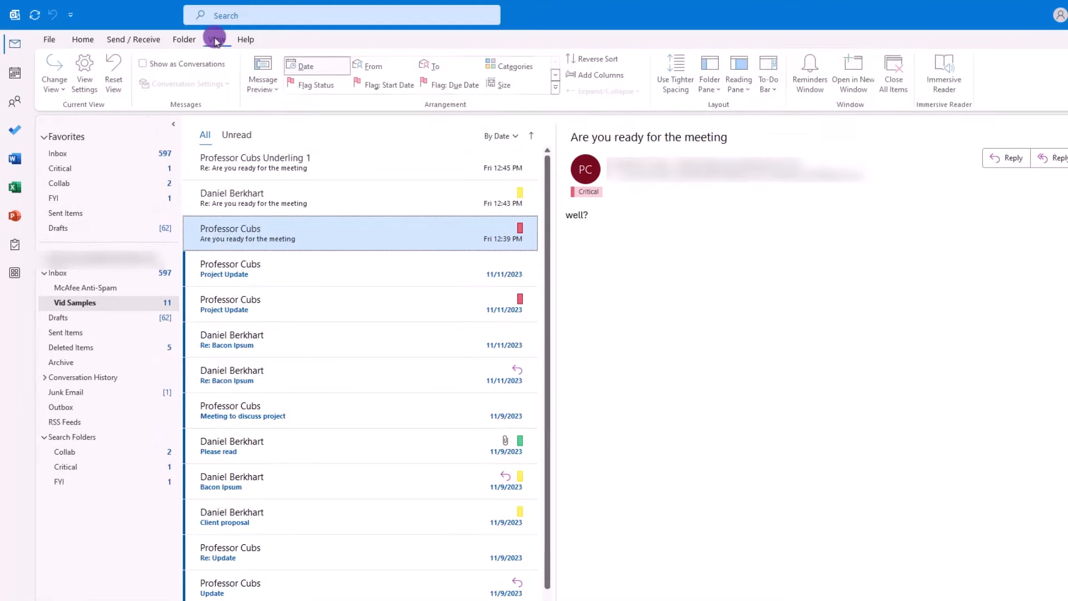
click(142, 63)
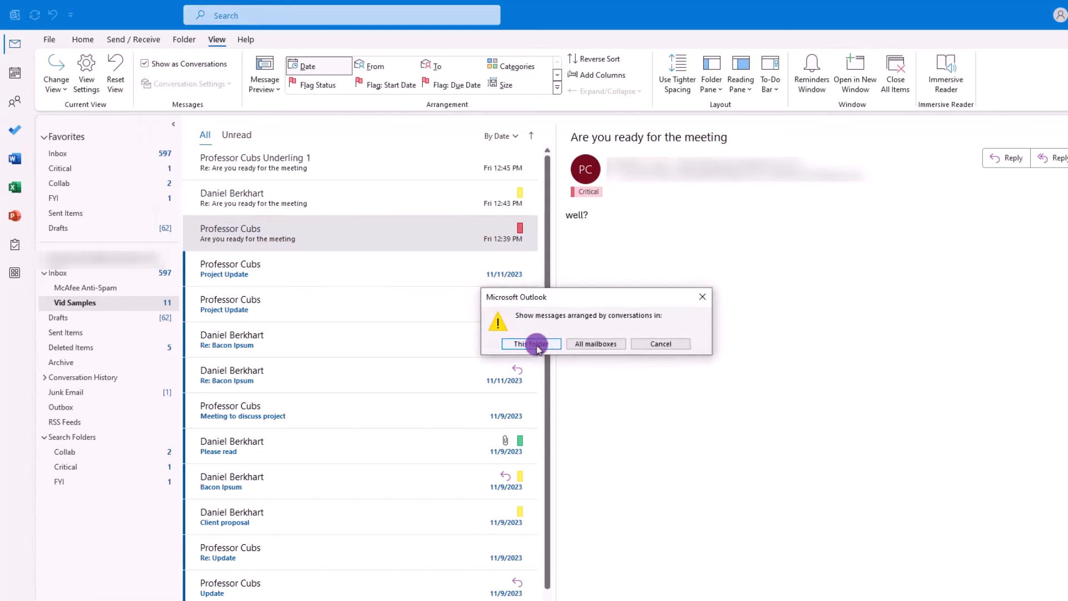
click(530, 343)
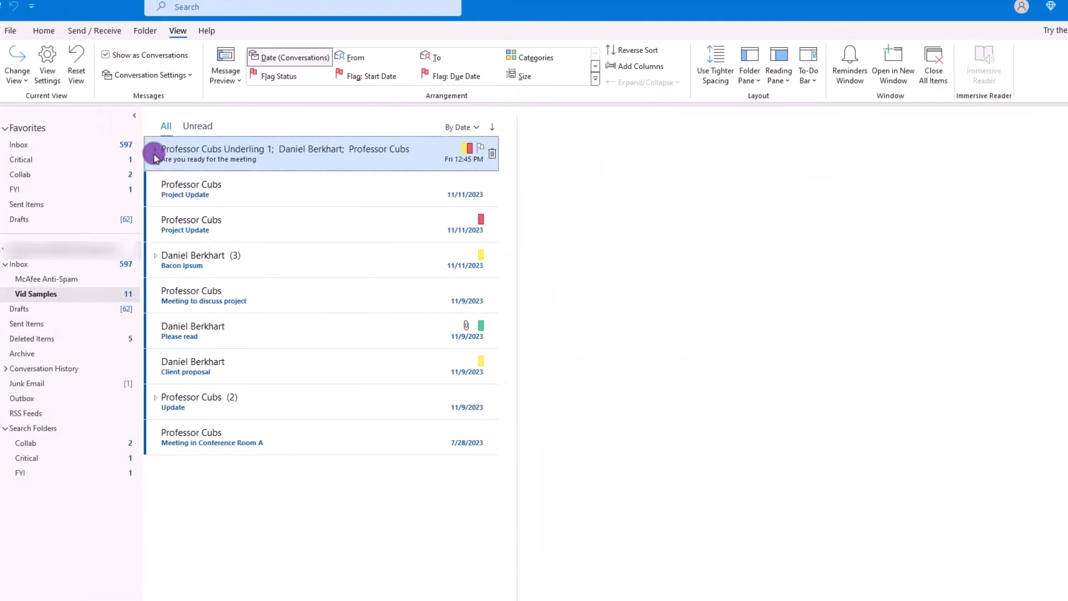
mouse_move(157, 154)
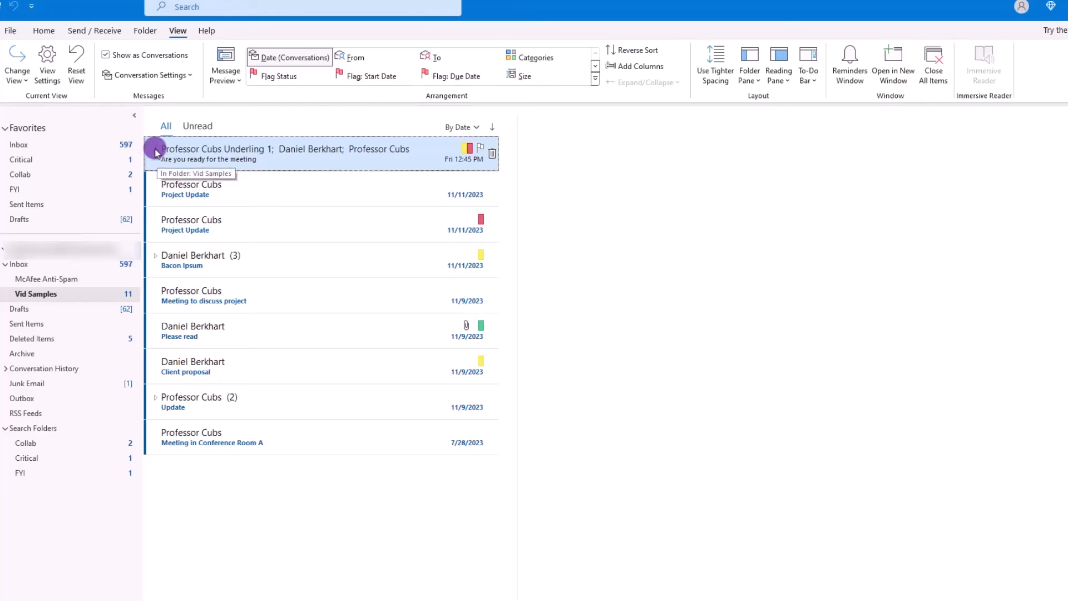
Step: Expand the 'Are you ready for the meeting' thread and read its message and reply
click(156, 148)
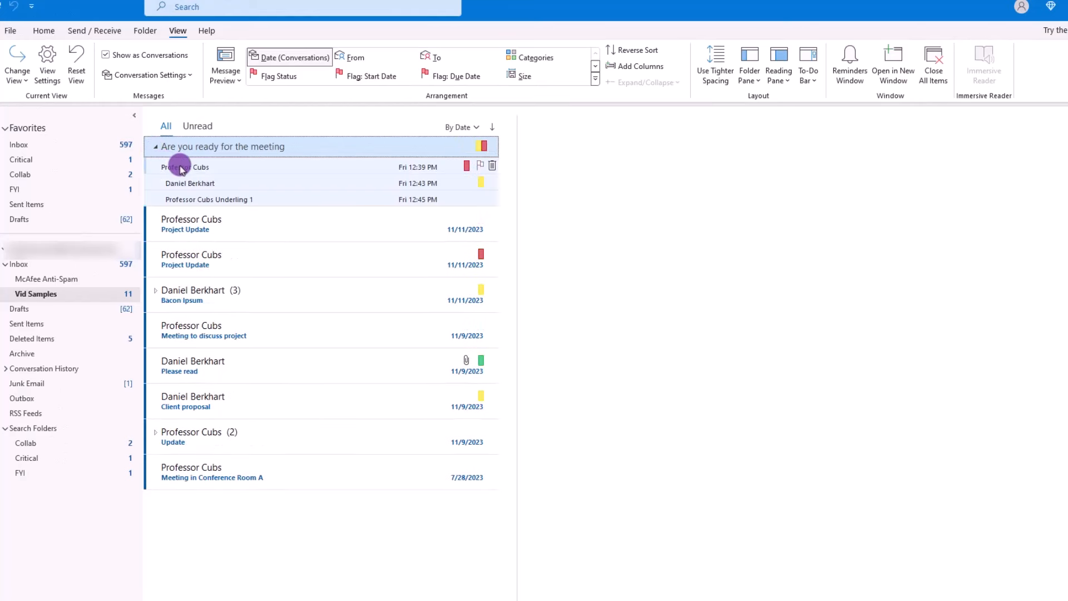
click(184, 167)
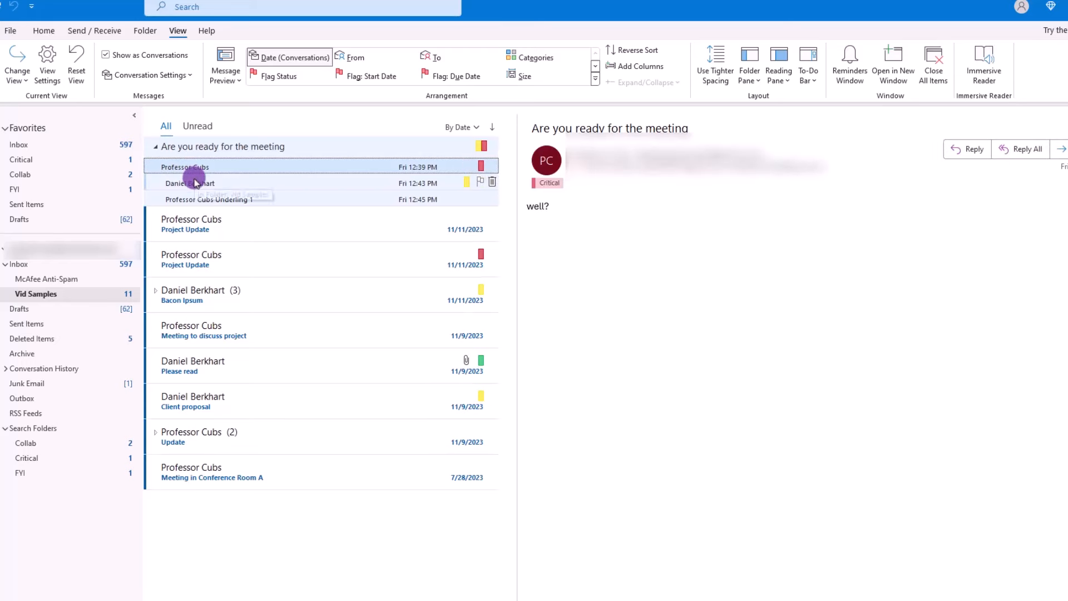
click(190, 183)
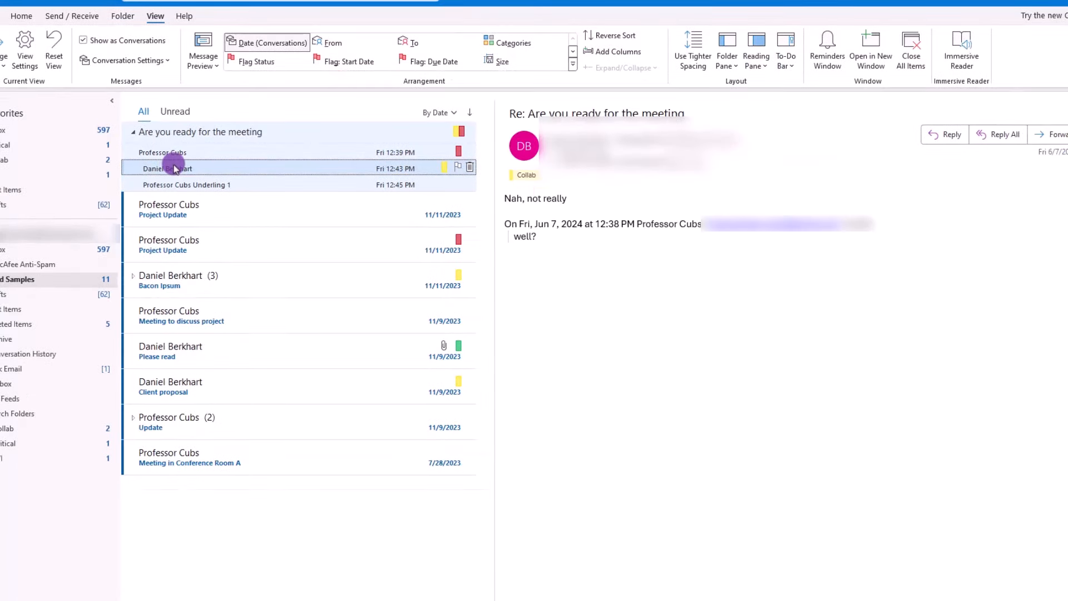